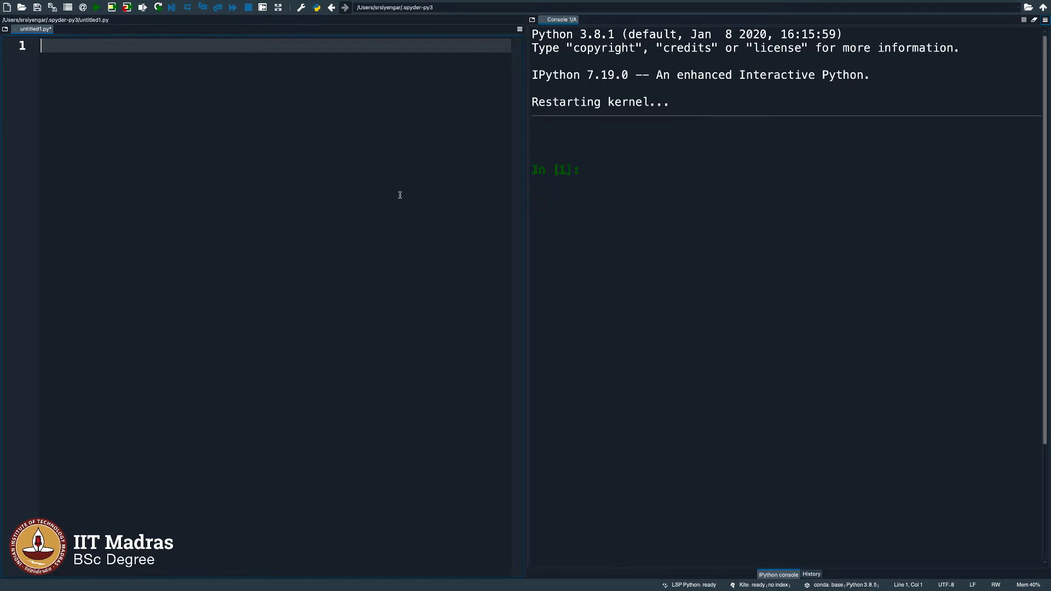
Assign a=100000 and b=500000 on the first two lines of a new script.
text(a)
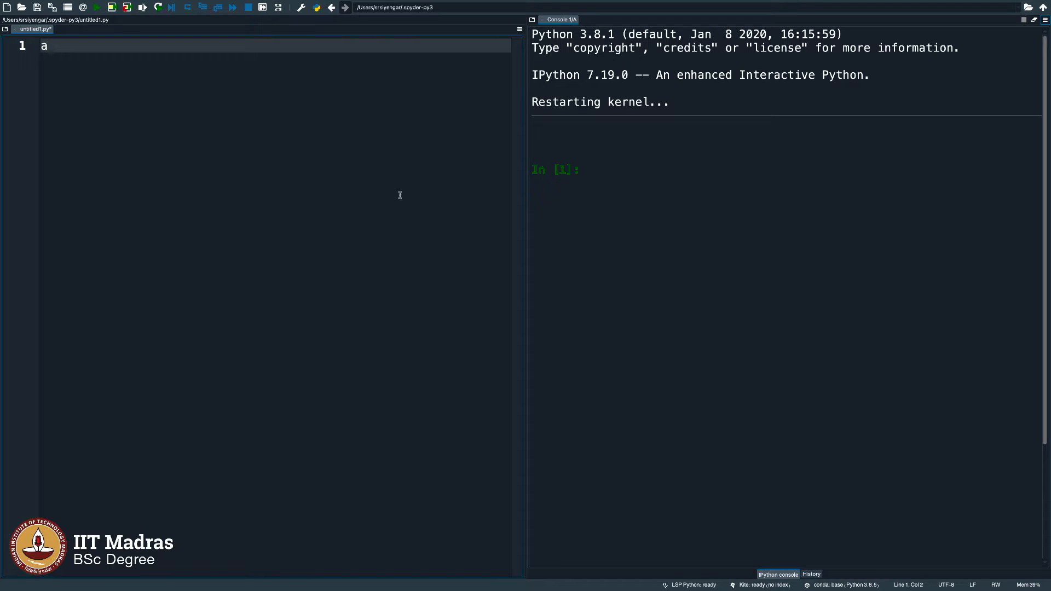
text(=100)
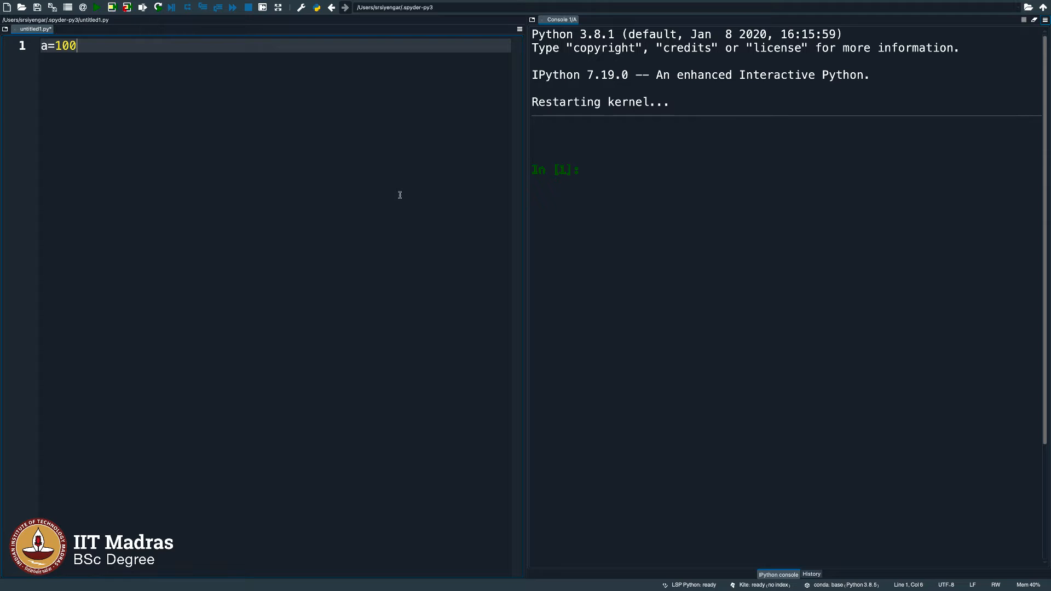
text(000)
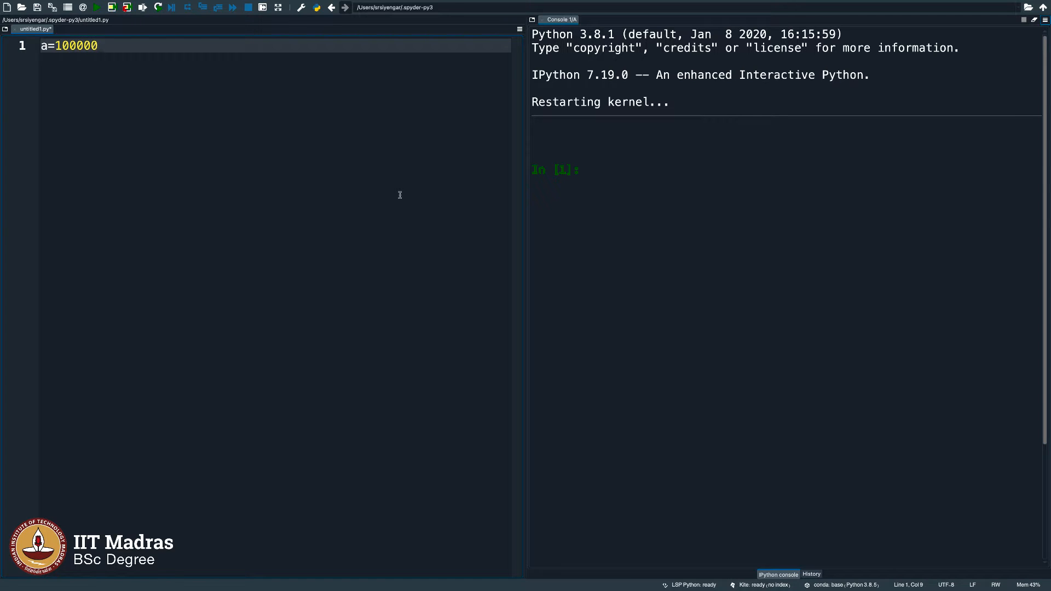
text(b=)
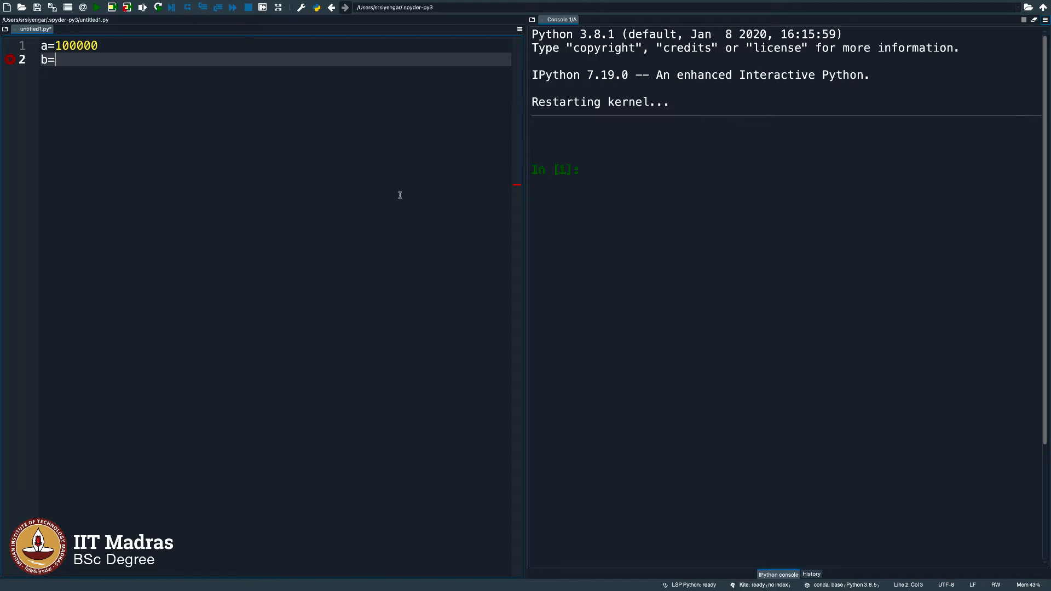
text(500)
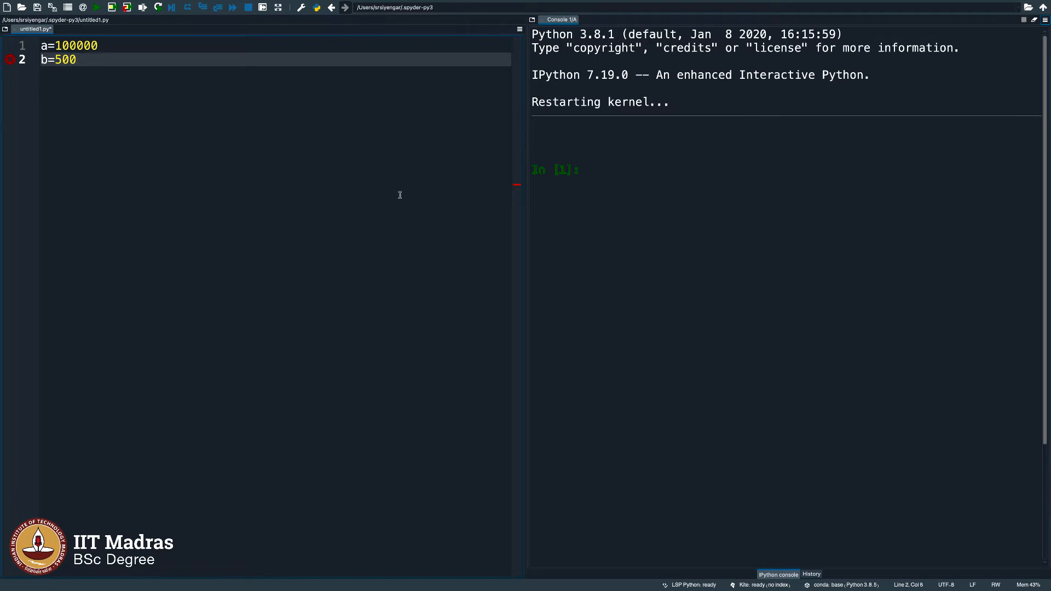
text(000)
text(c)
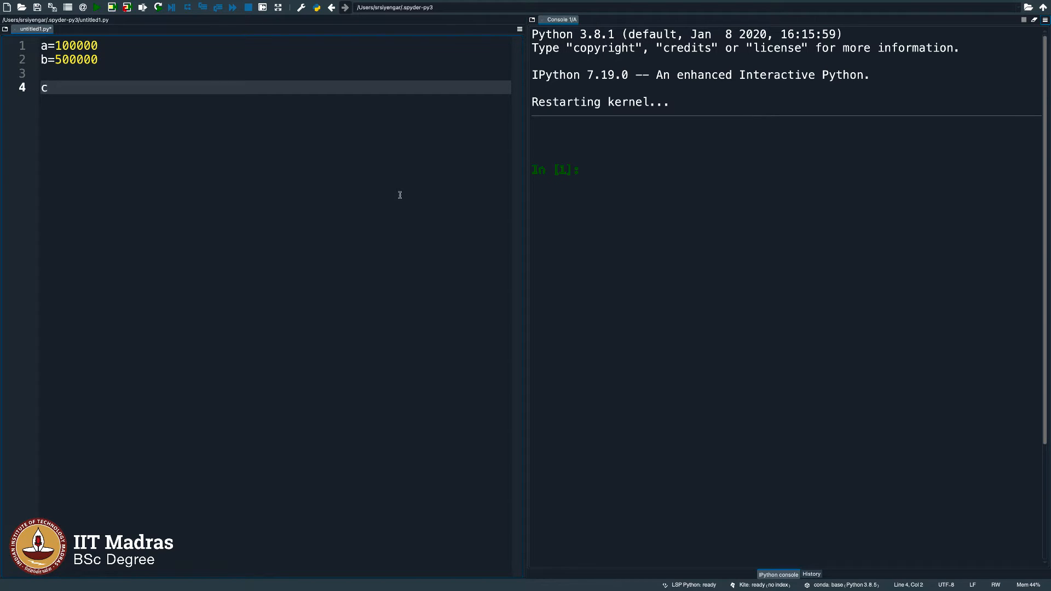
Assign c=2000000 and d=1000000 after a blank line.
text(=)
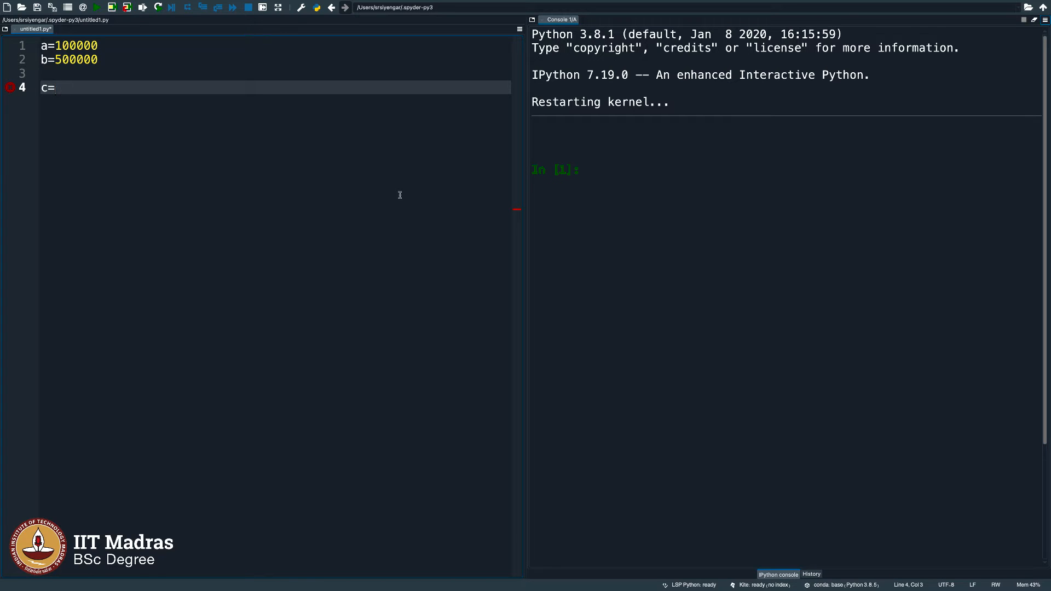
text(2000000)
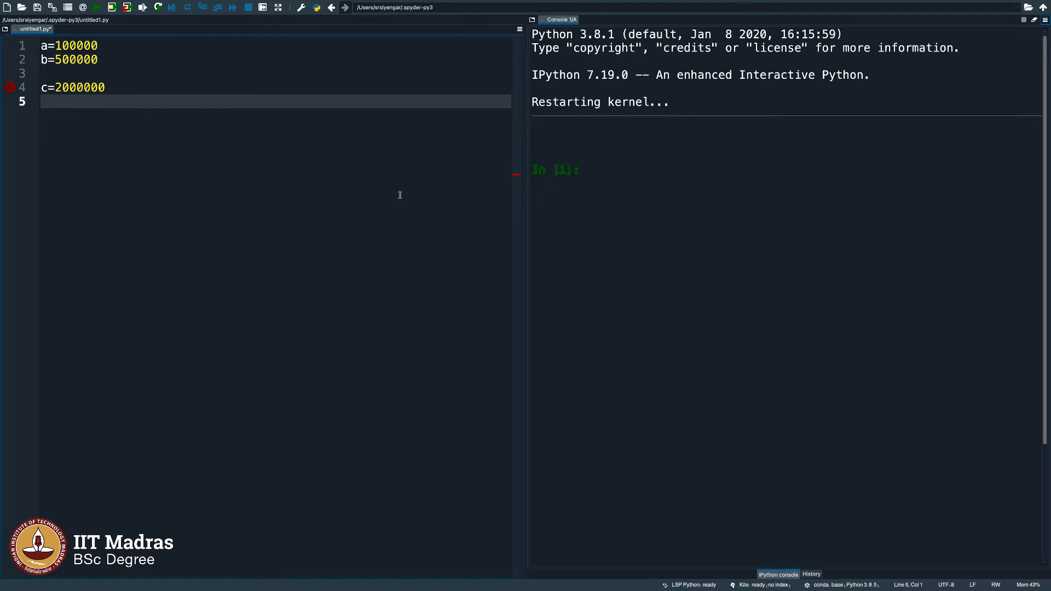
text(d=)
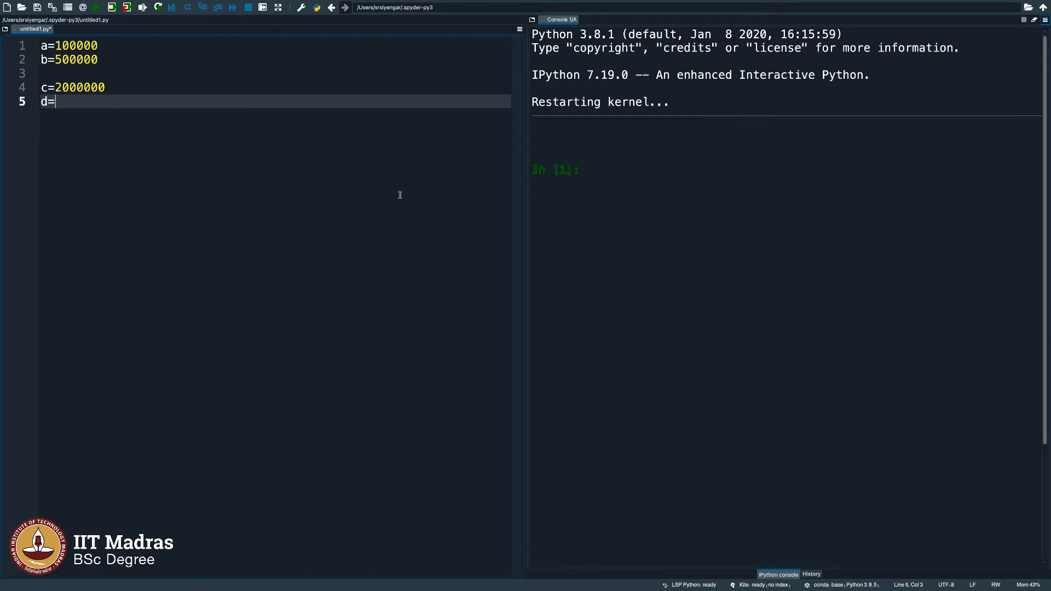
text(1000000)
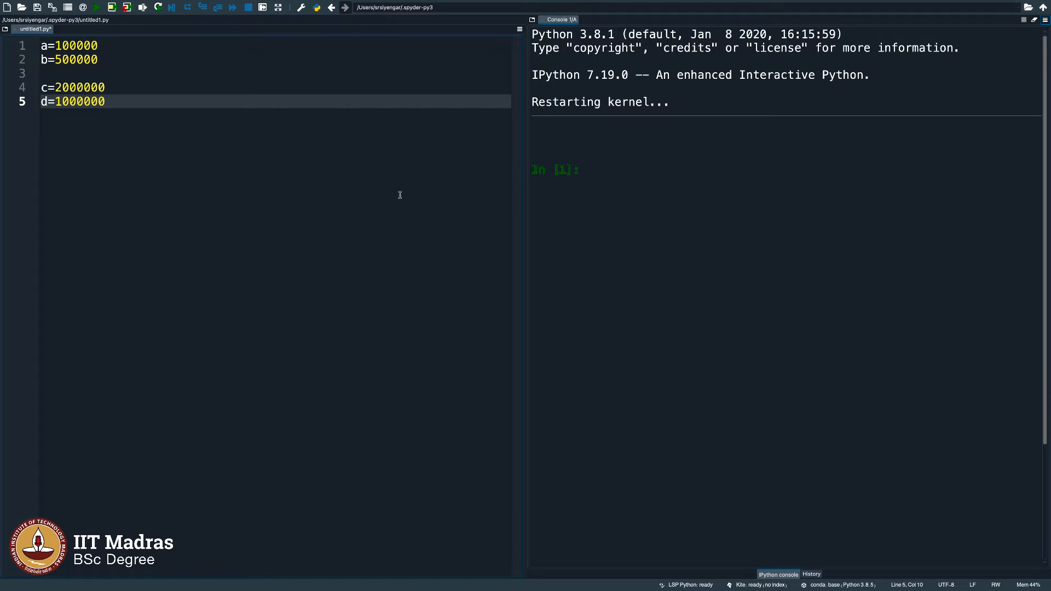
click(97, 44)
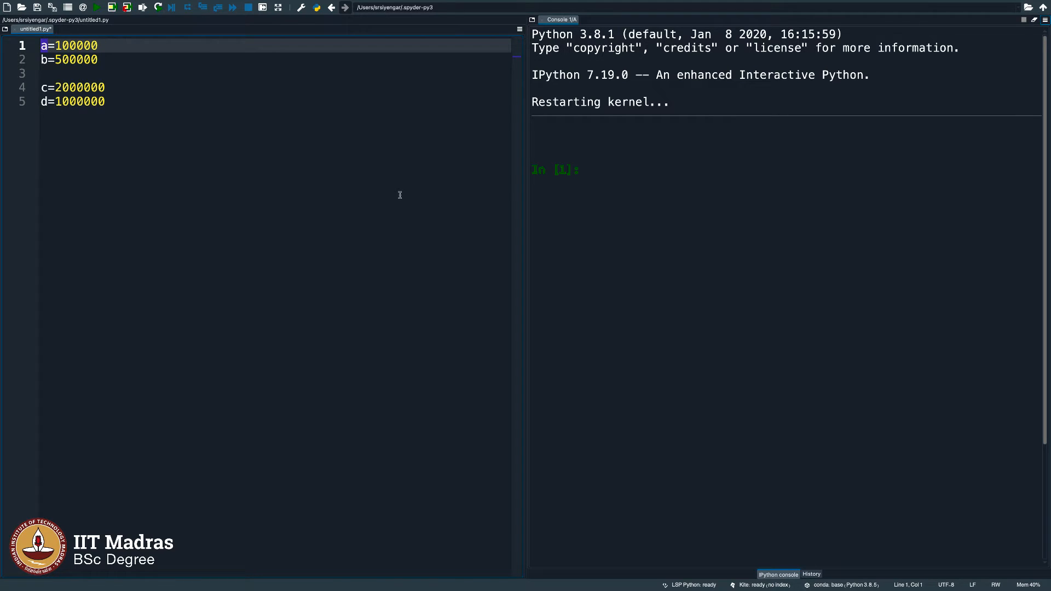
Rename a and b to ram_bank_balance and ram_loan.
text(ram)
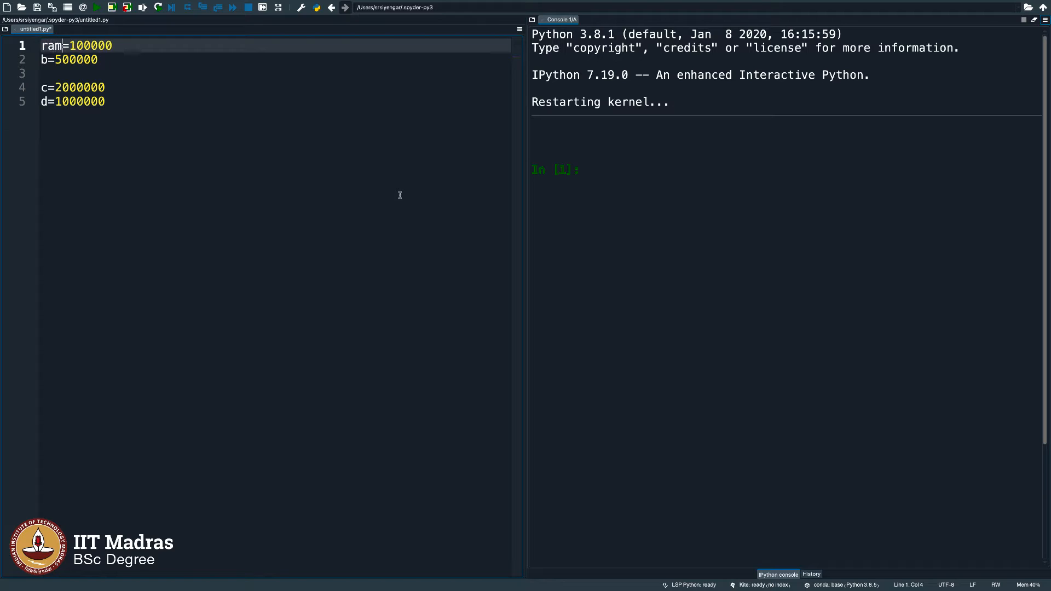
text(_bank)
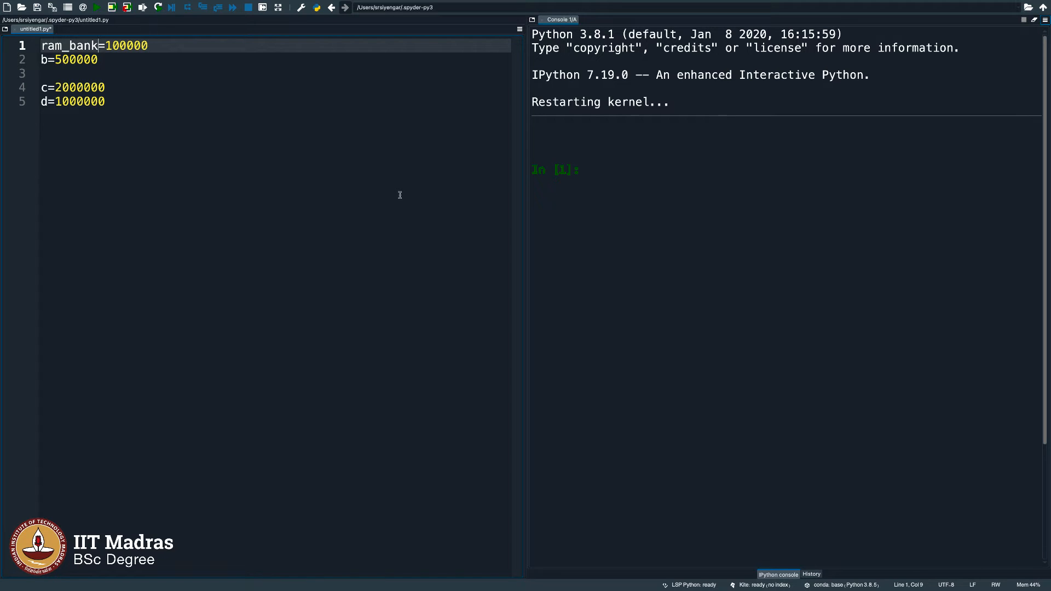
text(_balance)
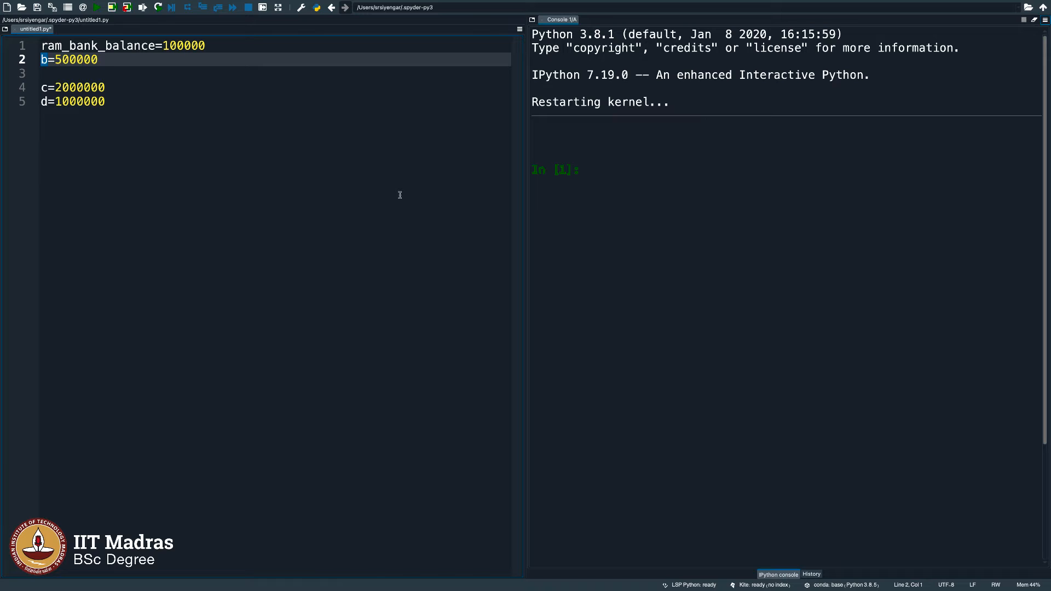
text(ram_loan)
click(275, 87)
text(lakshman_bank_balance)
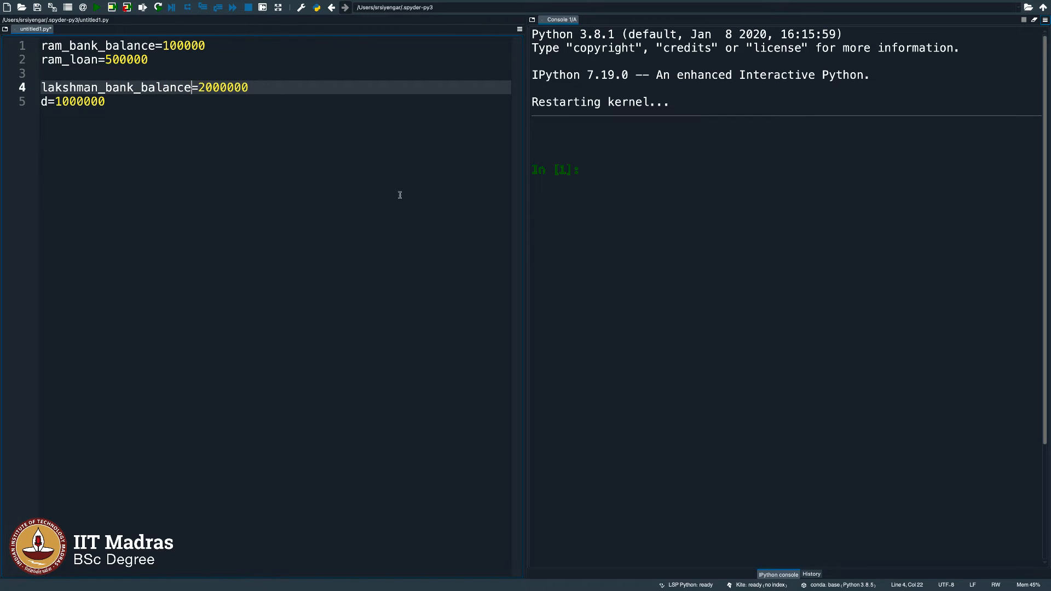
Rename c and d to lakshman_bank_balance and lakshman_loan, leaving a blank line below.
click(73, 101)
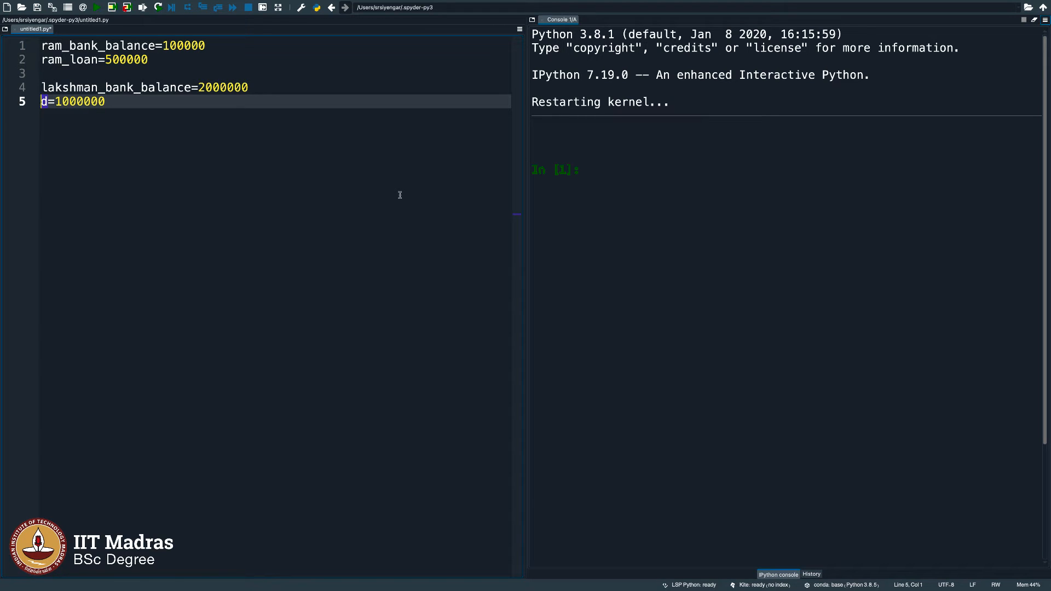
text(lakshman_loan)
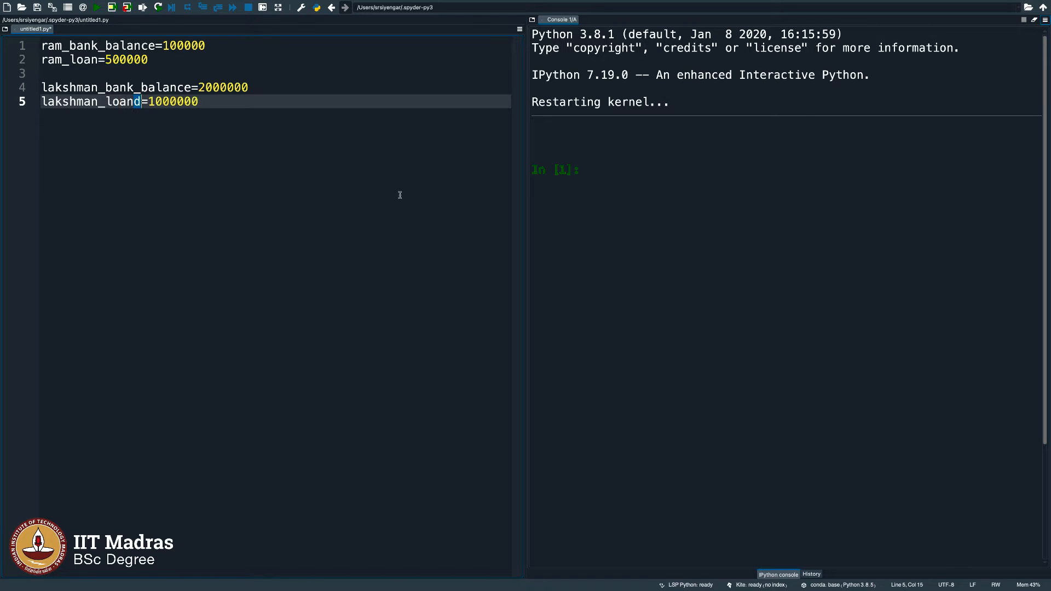
key(Backspace)
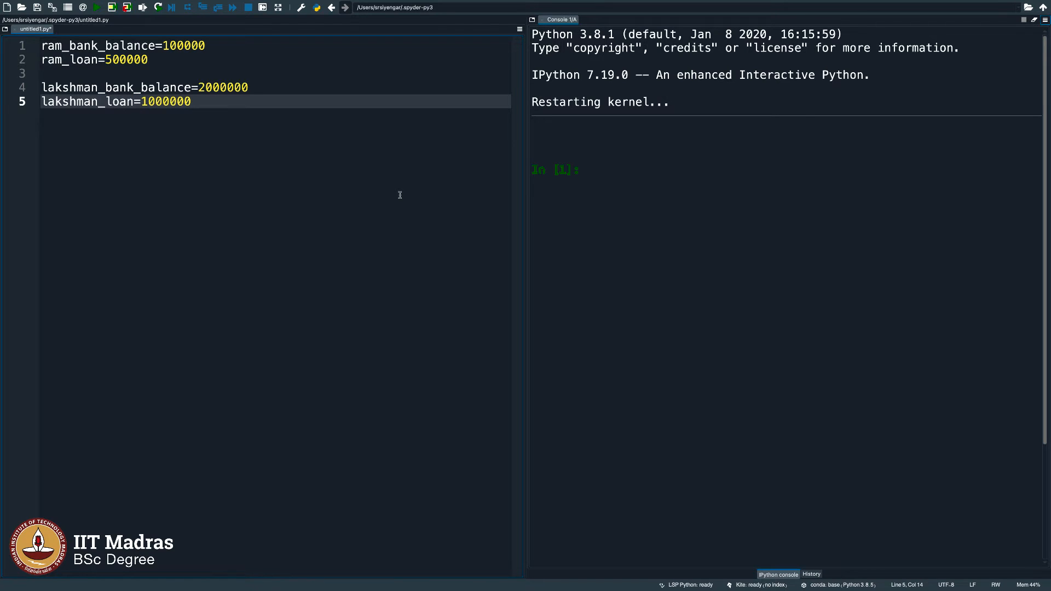
click(190, 100)
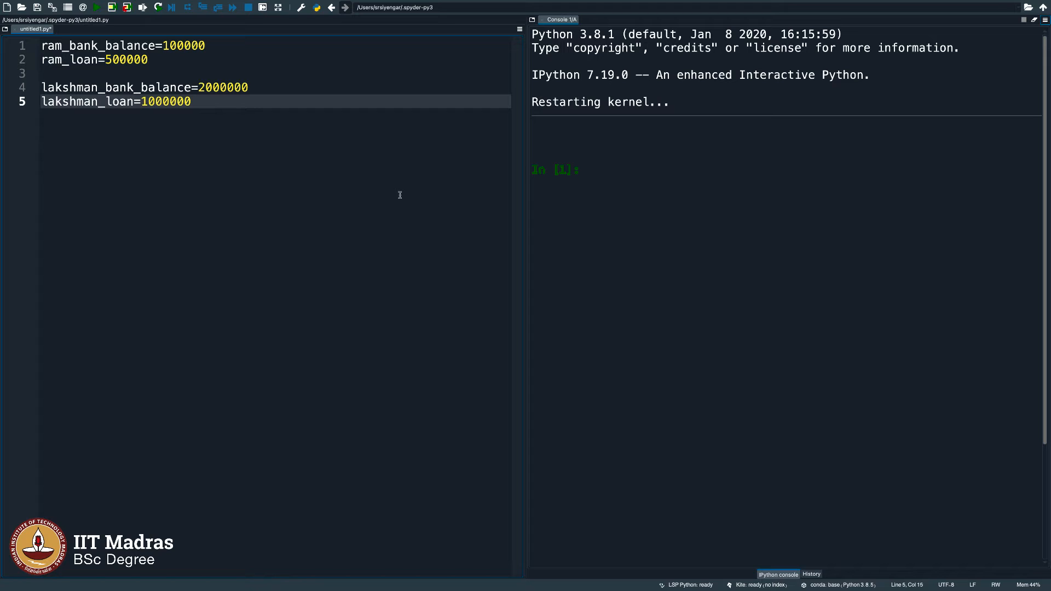
key(Return)
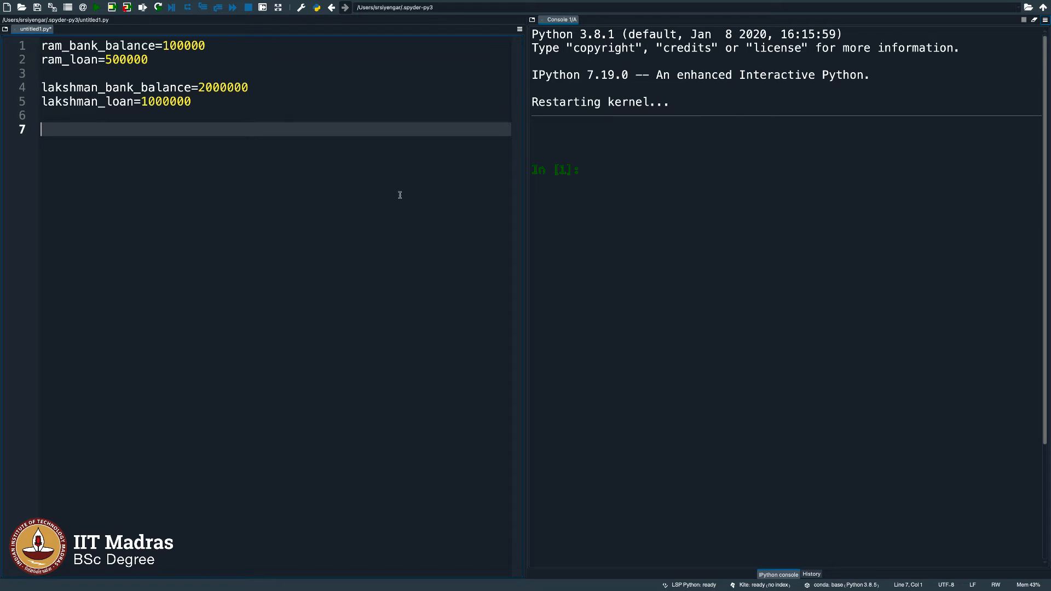
Add net_income=ram_bank_balance+lakshman_bank_balance.
text(net)
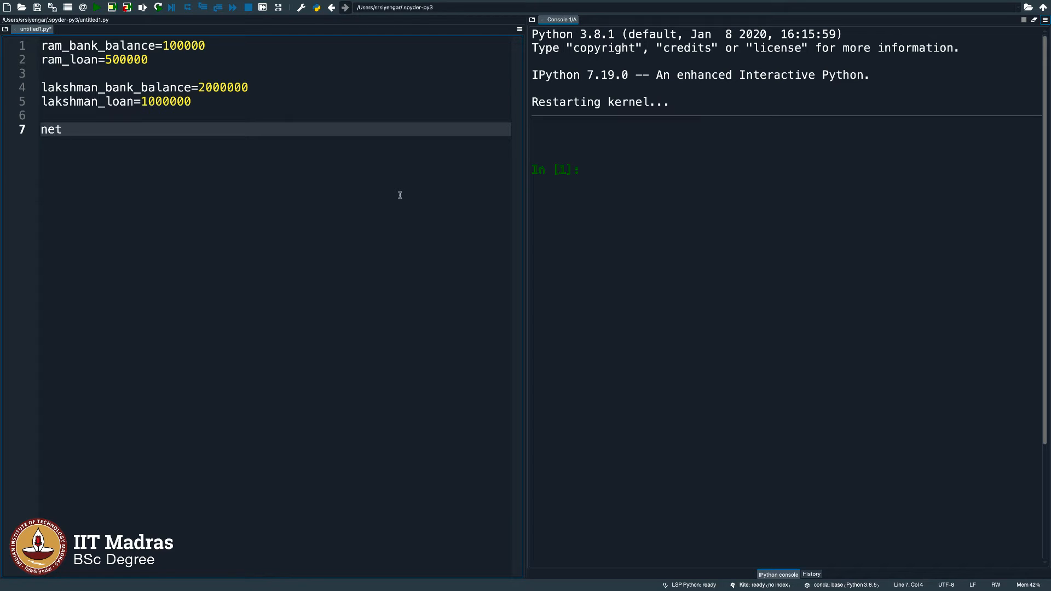
text(_income)
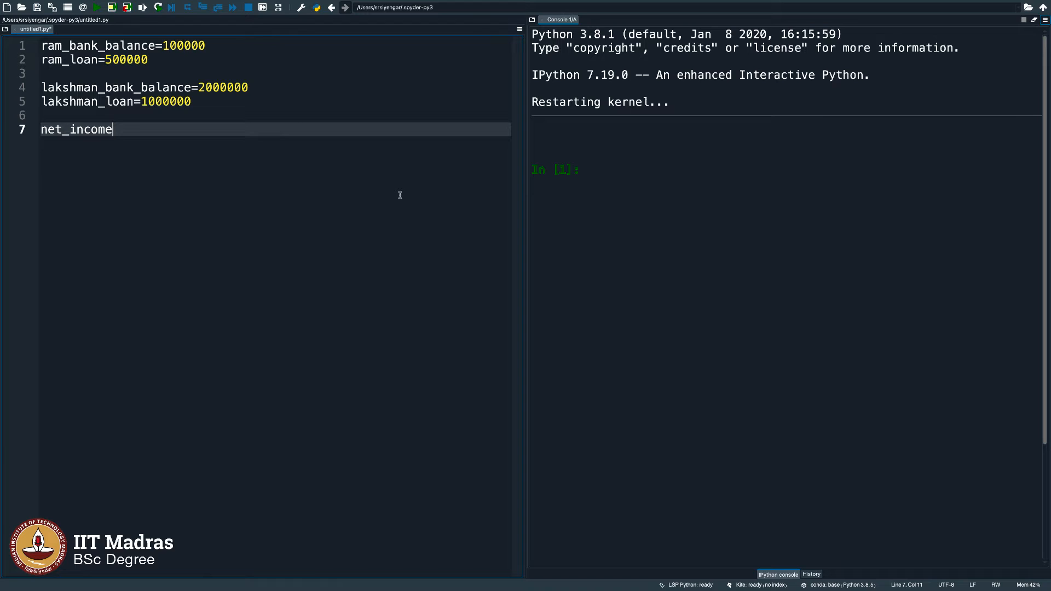
text(=)
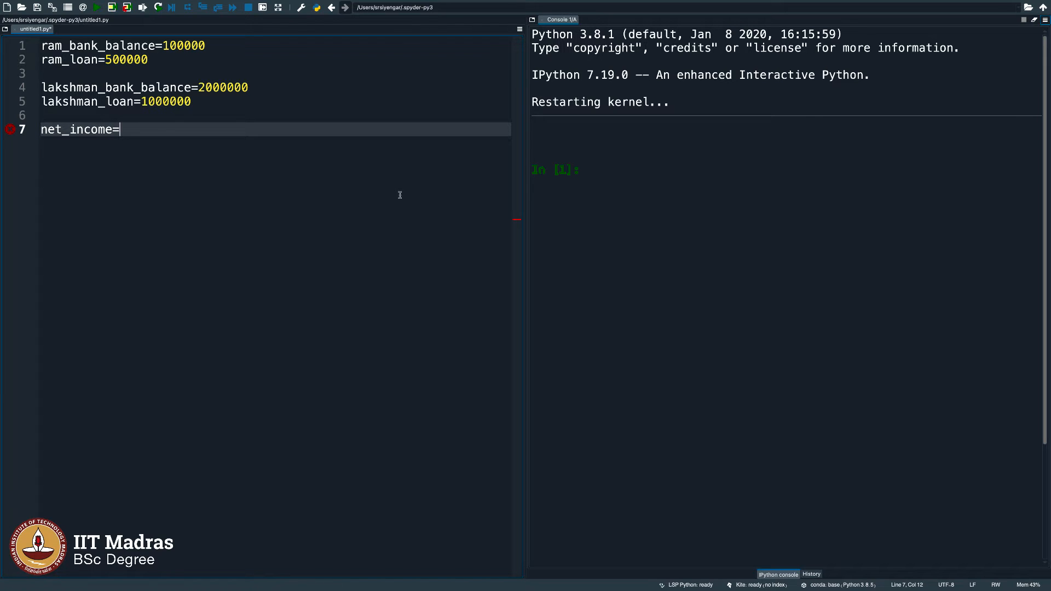
text(ram_b)
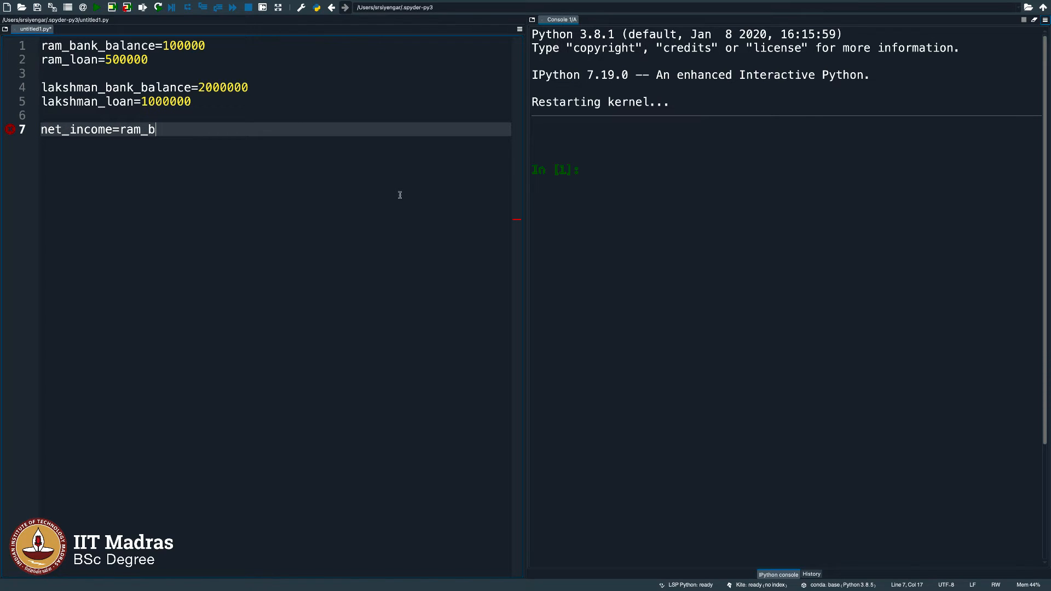
text(ank_balance+laks)
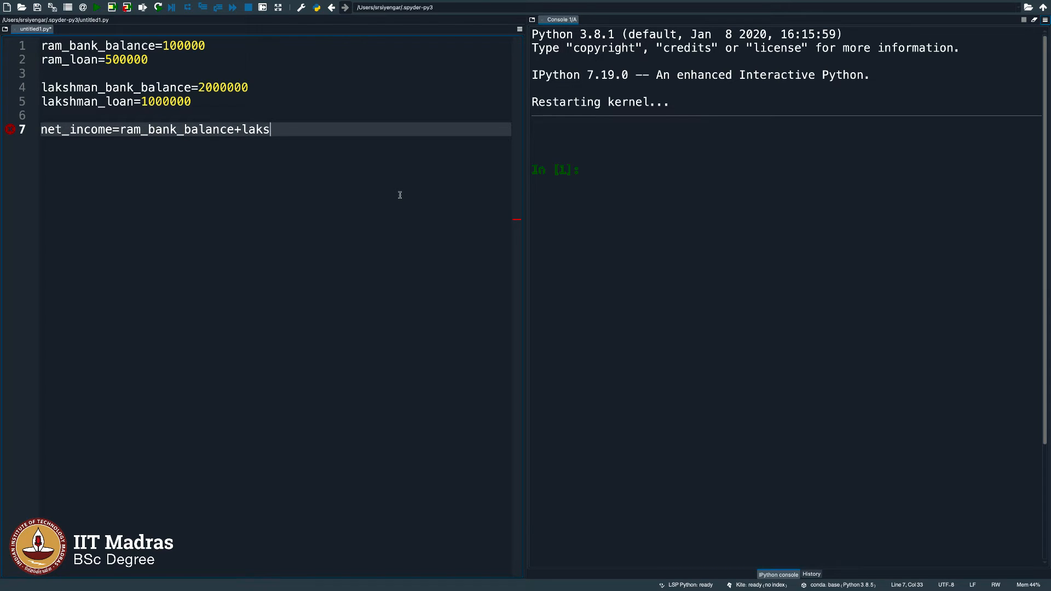
text(hman_b)
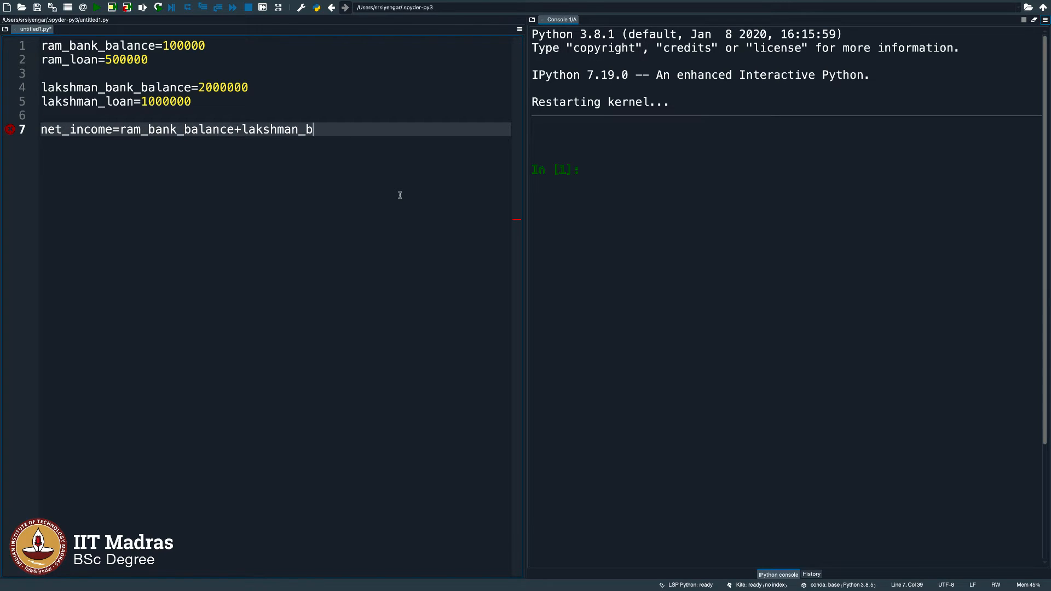
text(ank_balance)
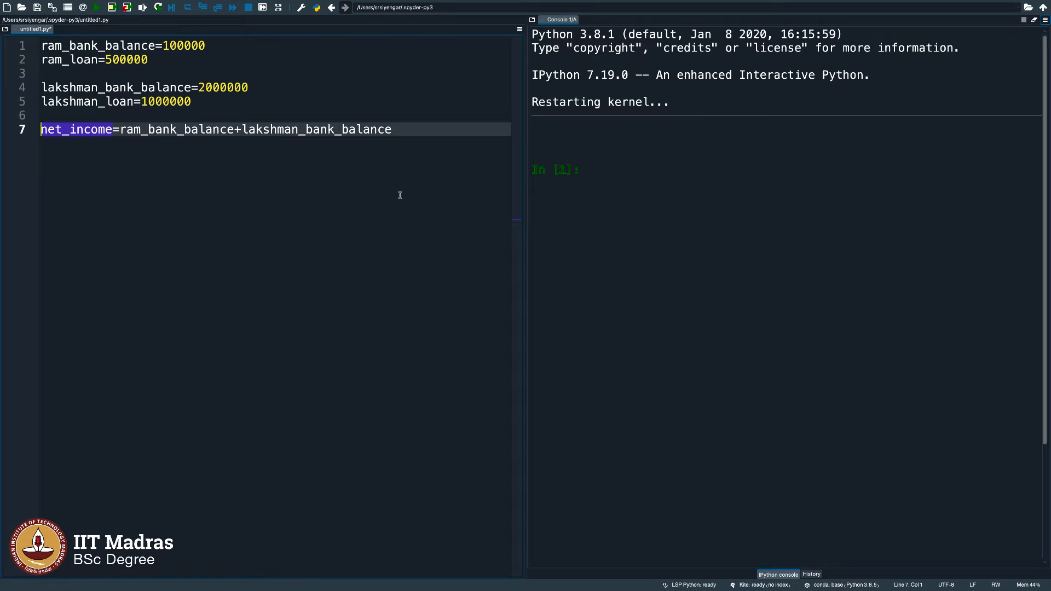
Add net_liability=ram_loan+lakshman_loan on the following line.
click(392, 130)
text(net_l)
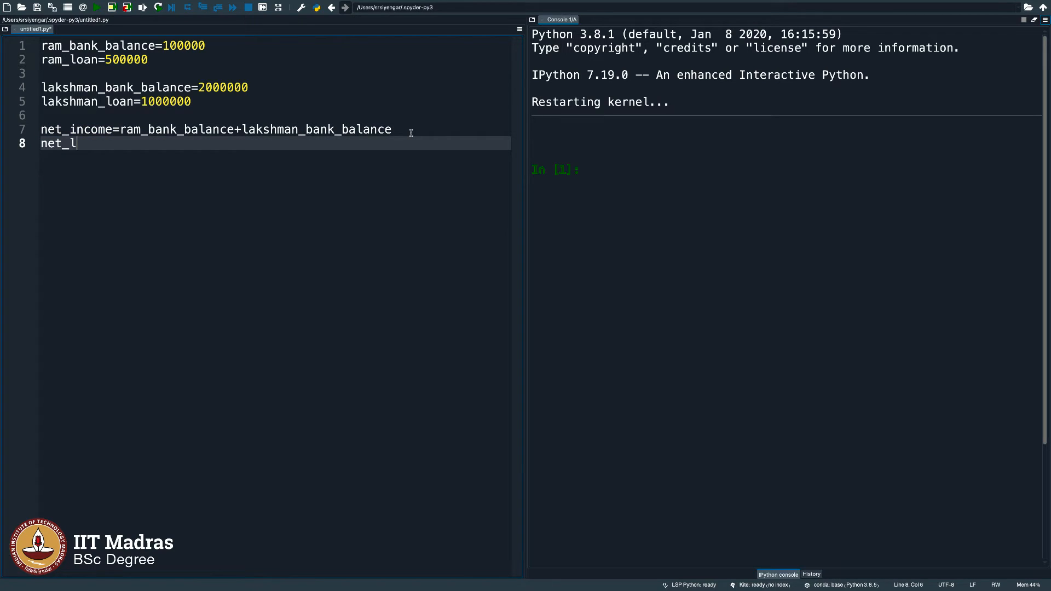
text(iability=)
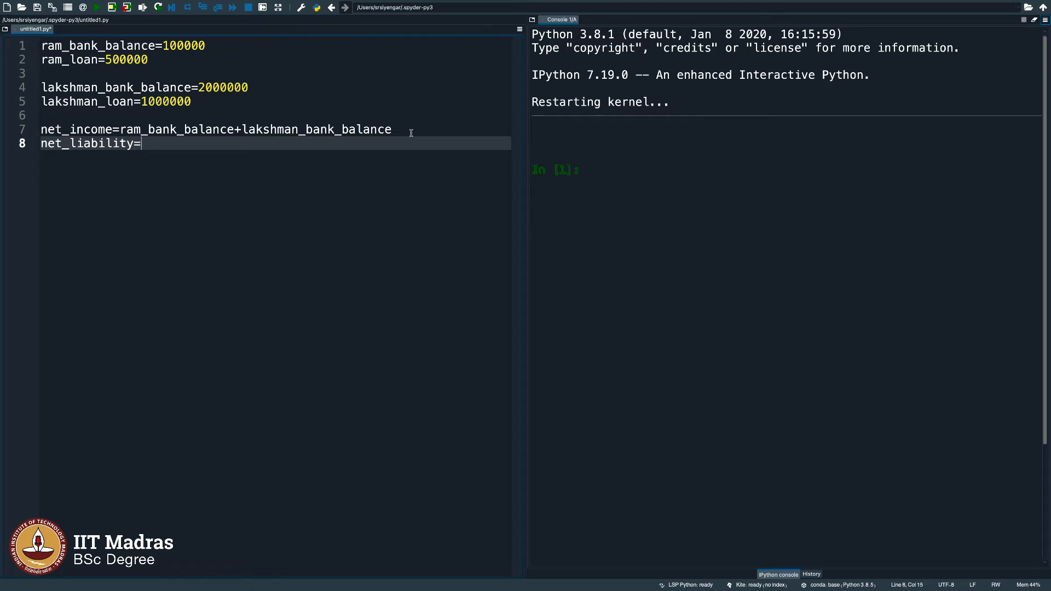
text(ram)
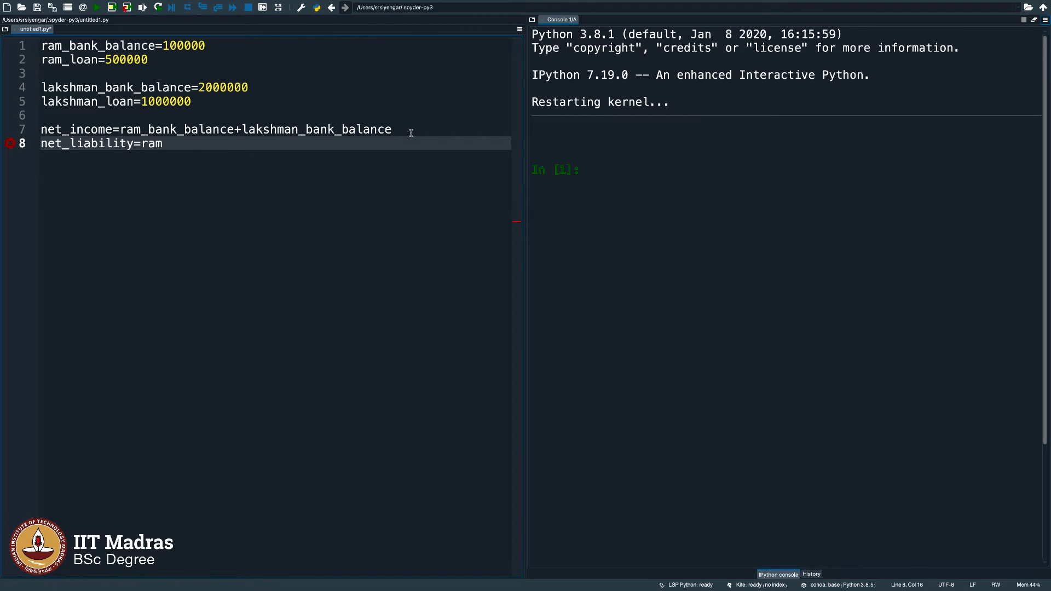
text(_loan+l)
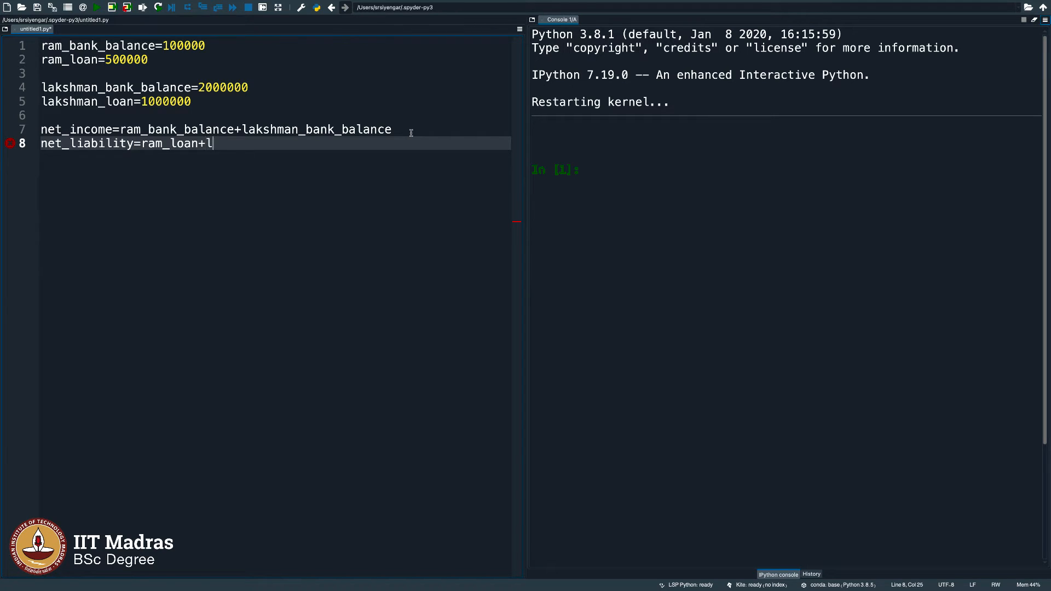
text(akshman)
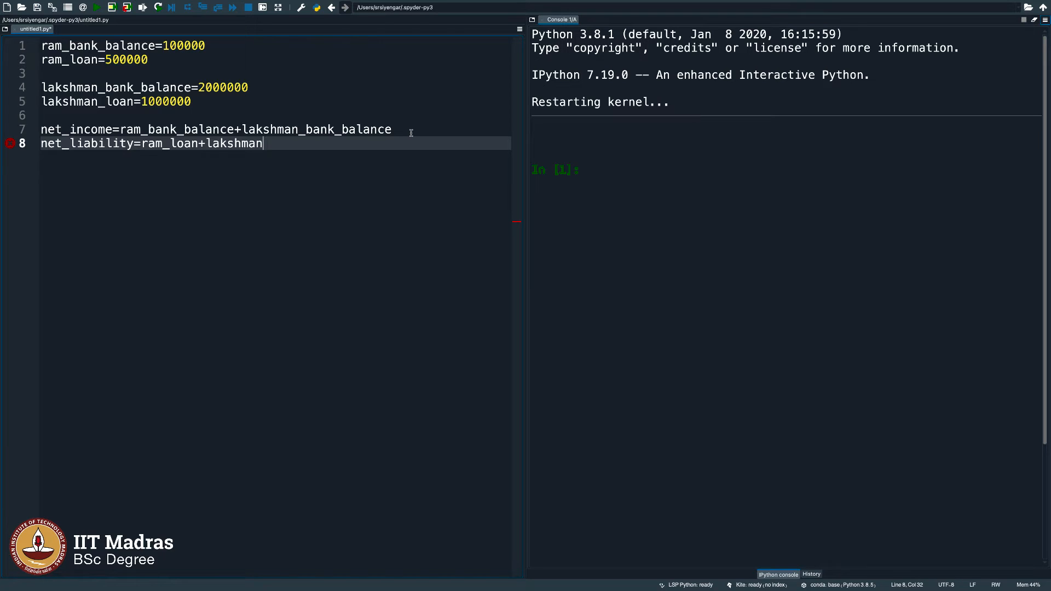
text(_loan)
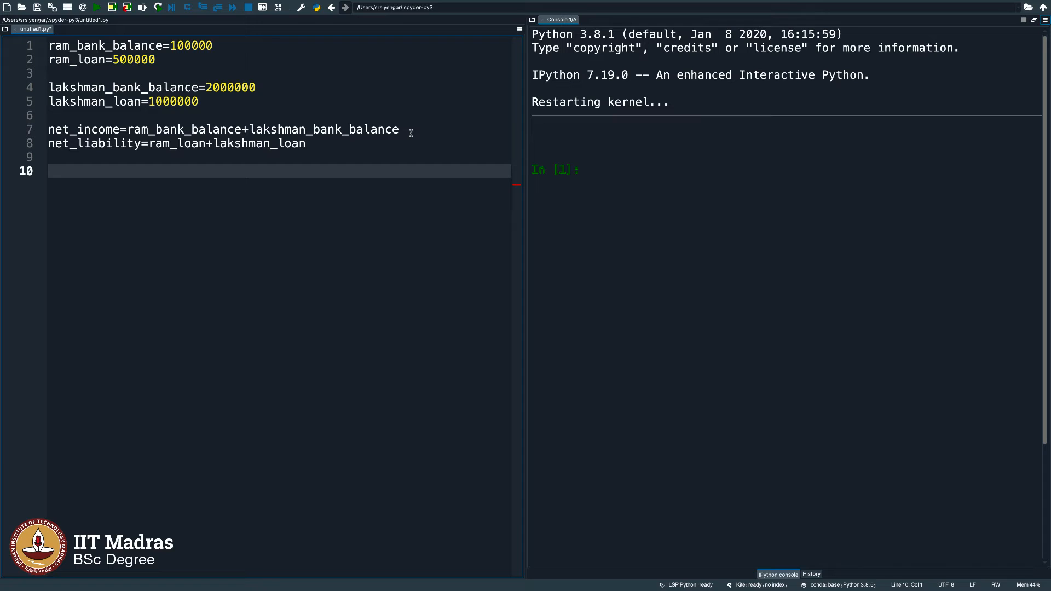
Add final_value=net_income-net_liability, print it and run the script to get 600000.
text(fi)
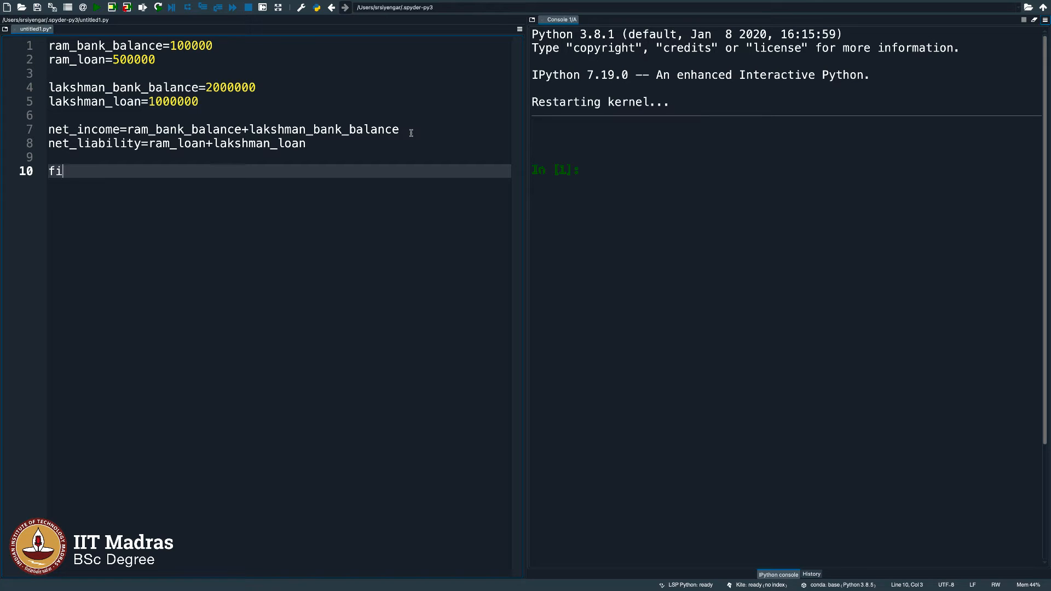
text(nal_value=)
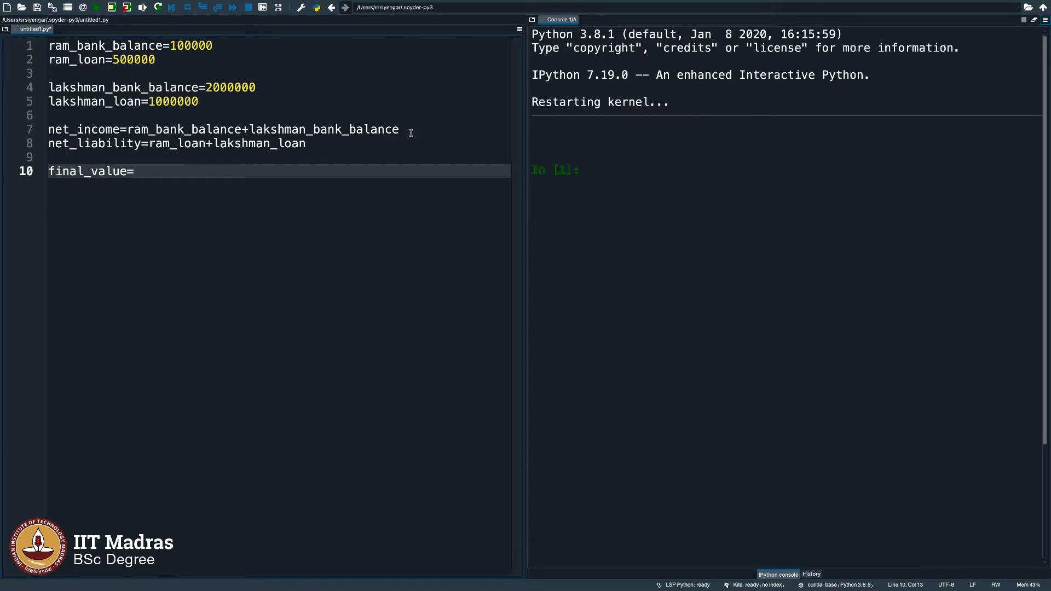
text(net_inc)
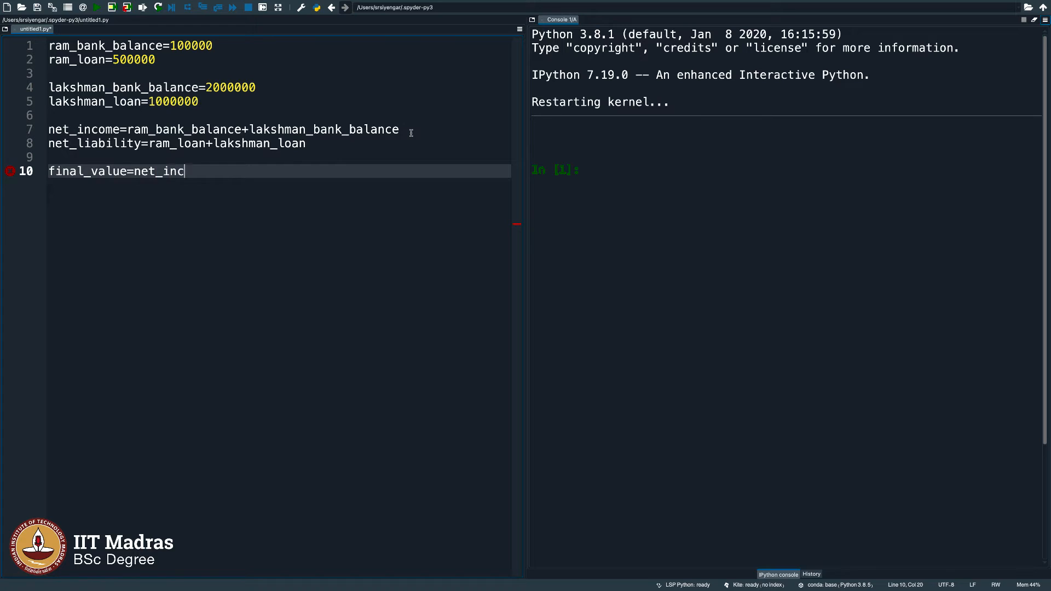
text(ome-ne)
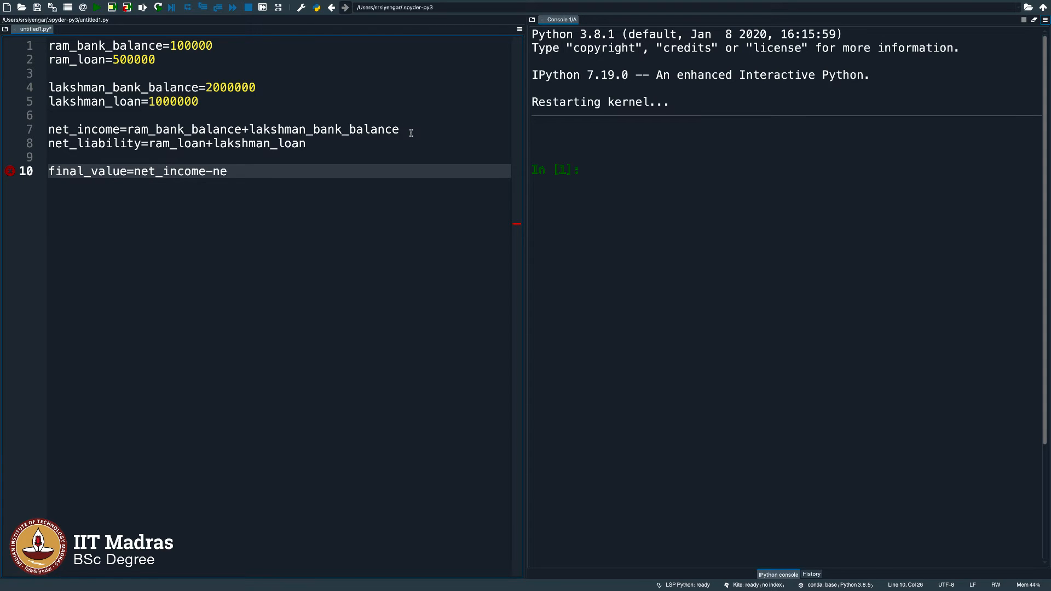
text(t_liability)
text(print(final_value))
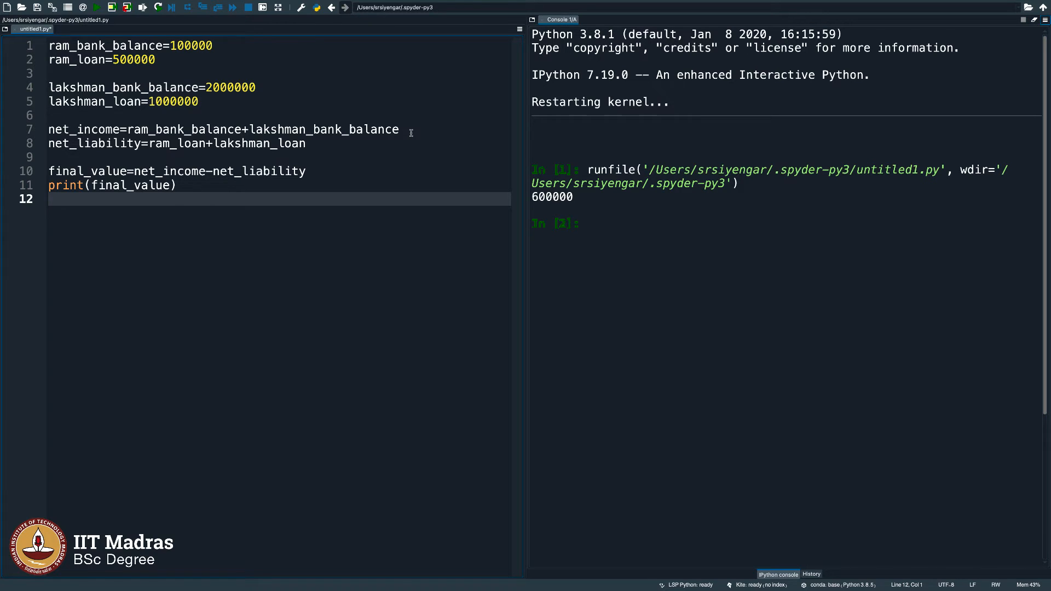
Insert the label "So, the family has", before final_value in print() and rerun.
click(80, 185)
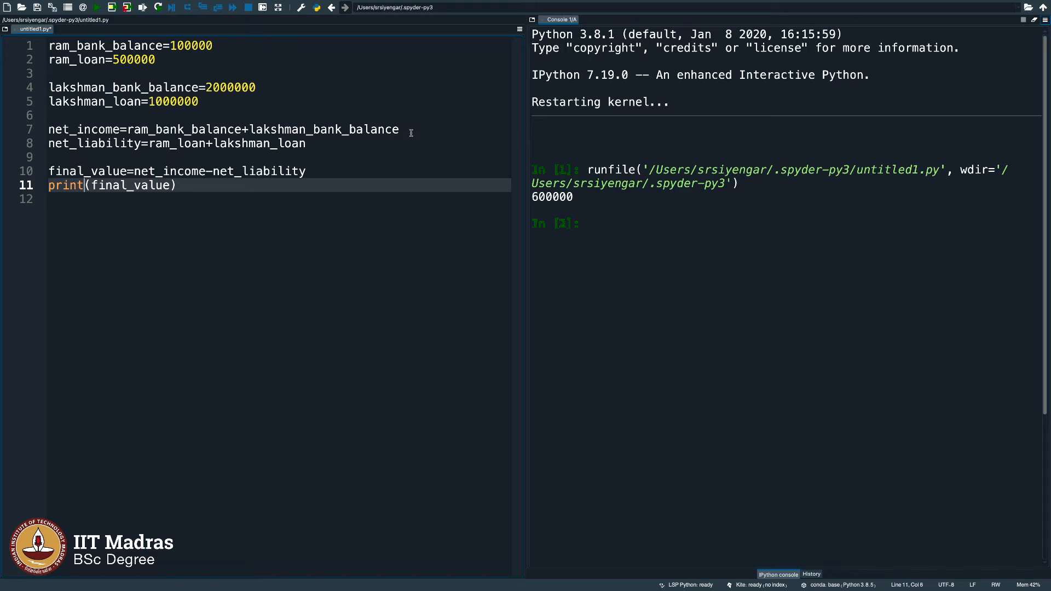
text(So, the family)
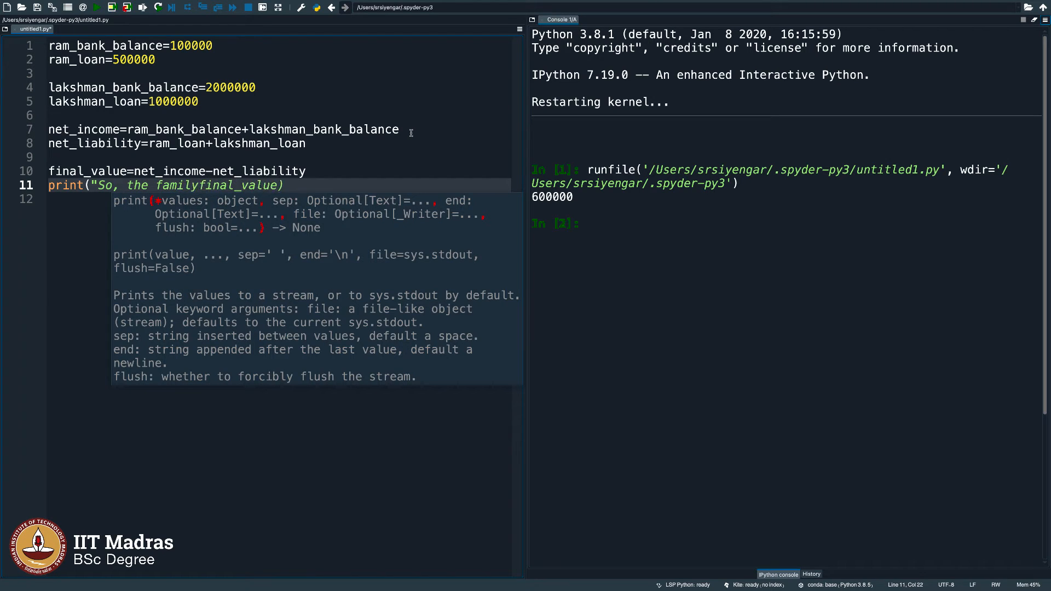
text(has",)
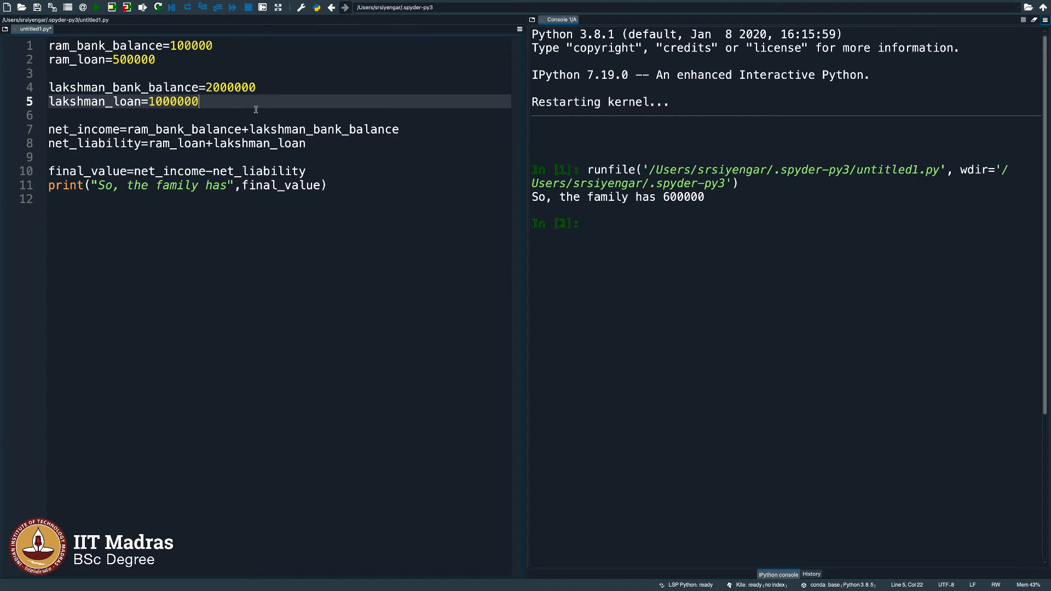
Raise lakshman_loan to 10000000, rerun to get -8400000, and add an empty line after line 1.
text(0)
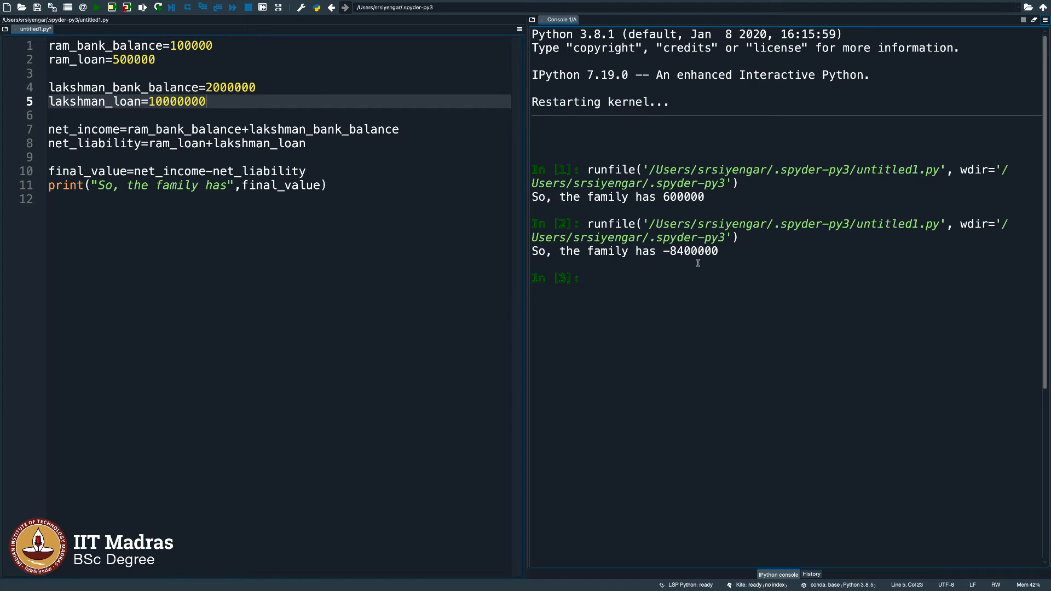
mouse_move(676, 259)
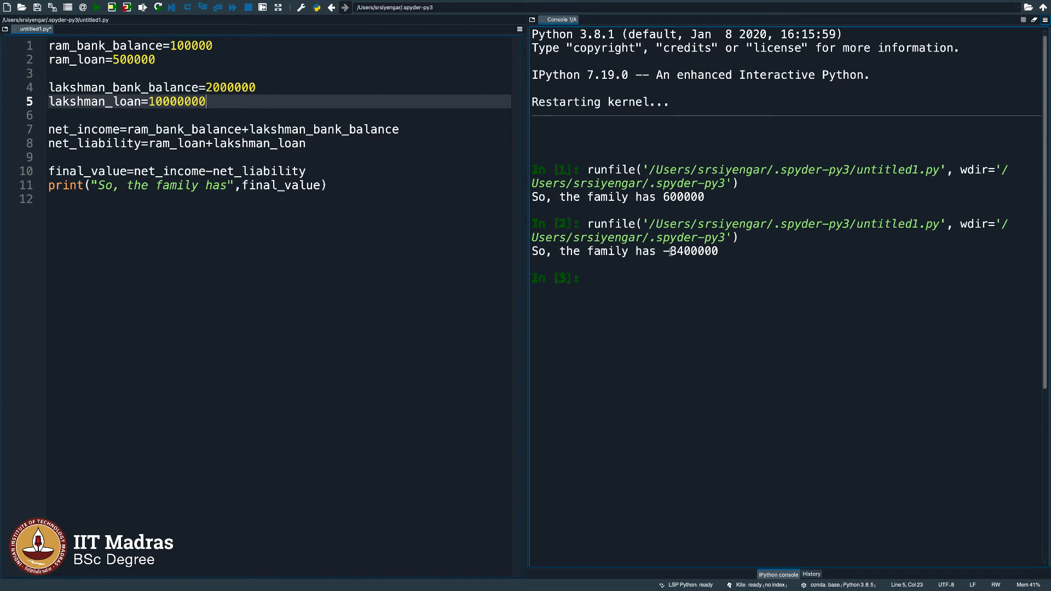
mouse_move(669, 269)
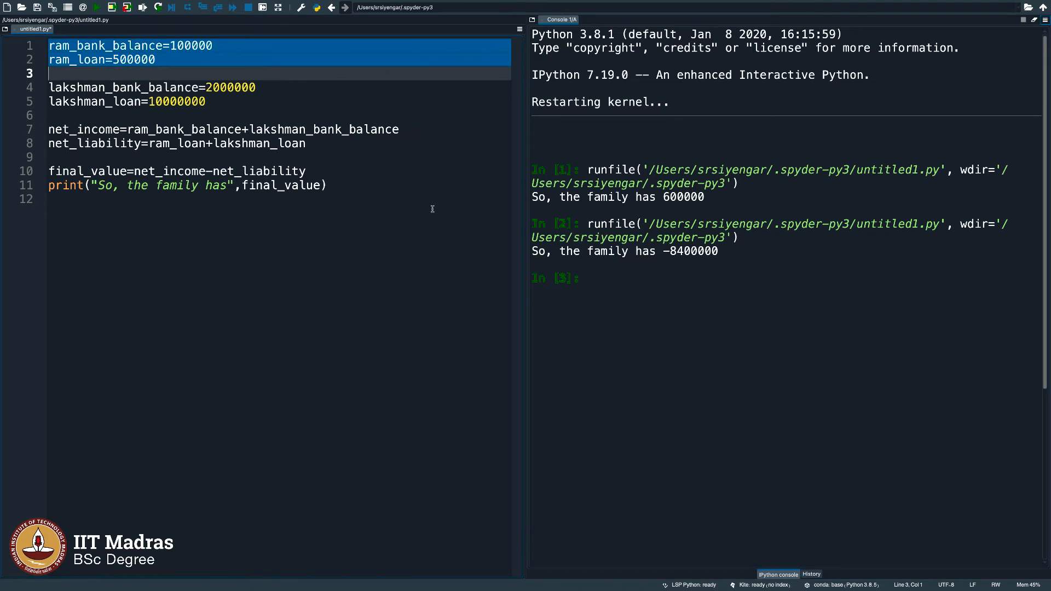
click(201, 129)
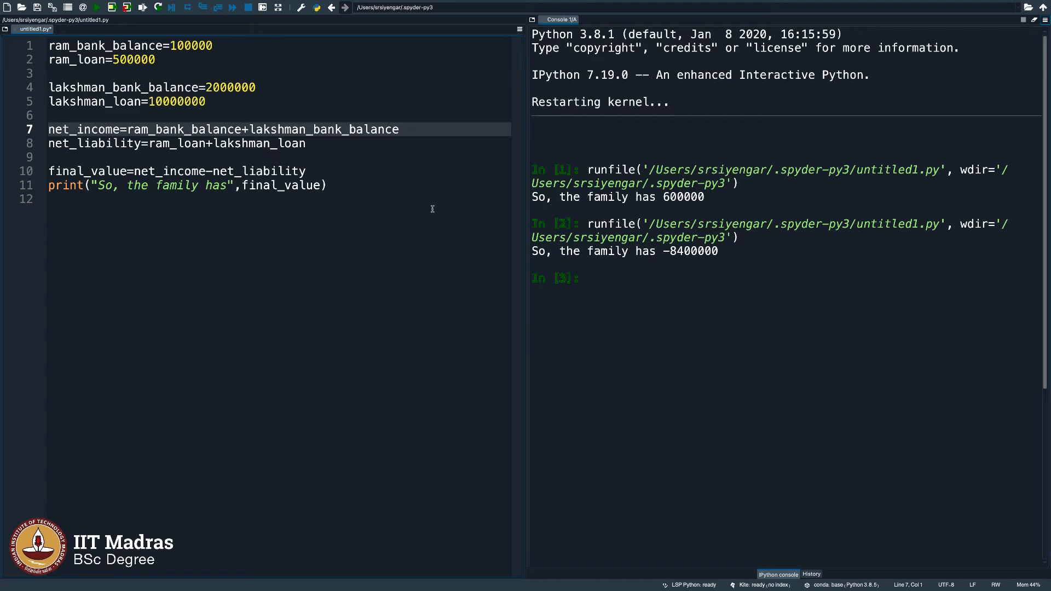
click(101, 45)
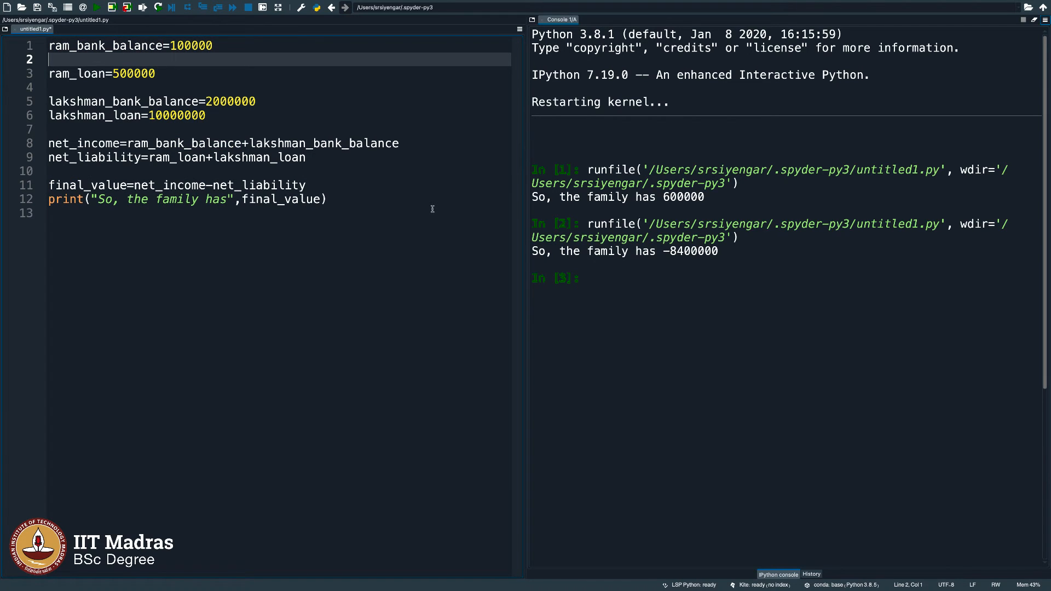
Write #Whatever you type here is to be ignored by the computer, then erase its words leaving a bare #.
text(#)
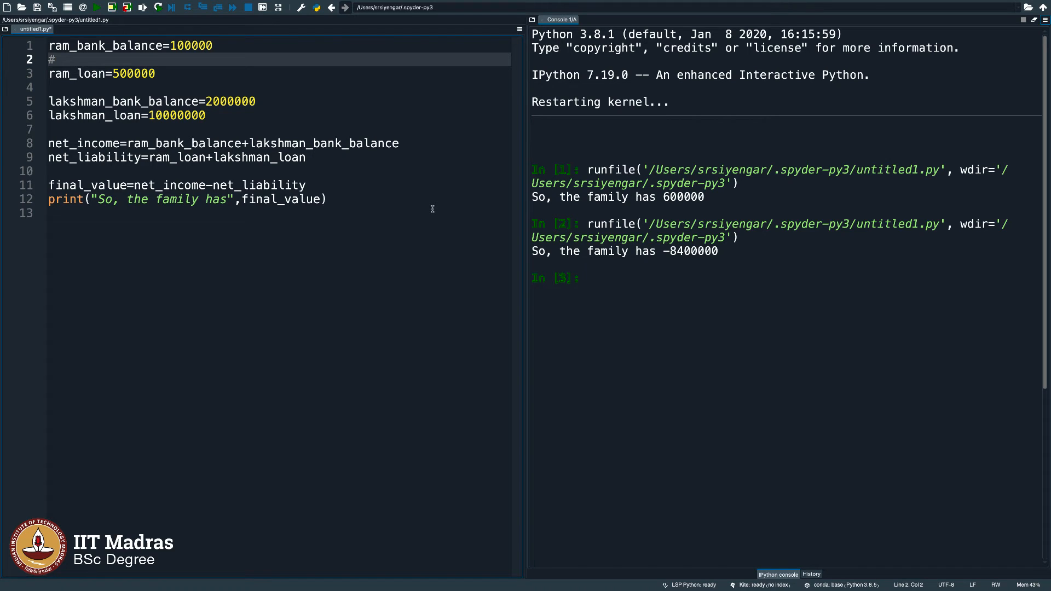
text(Whatever)
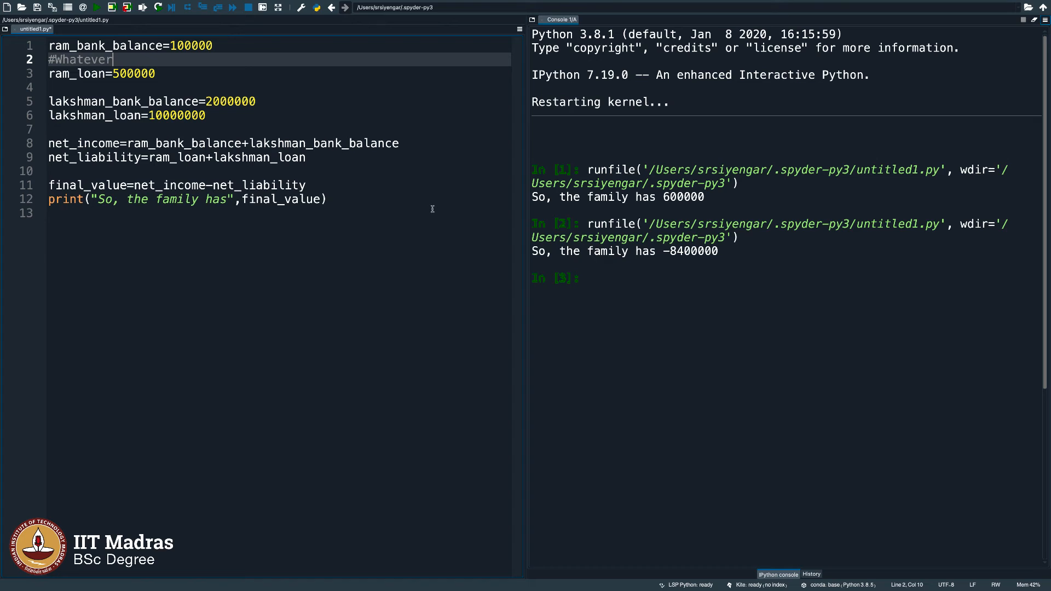
text(you type here is)
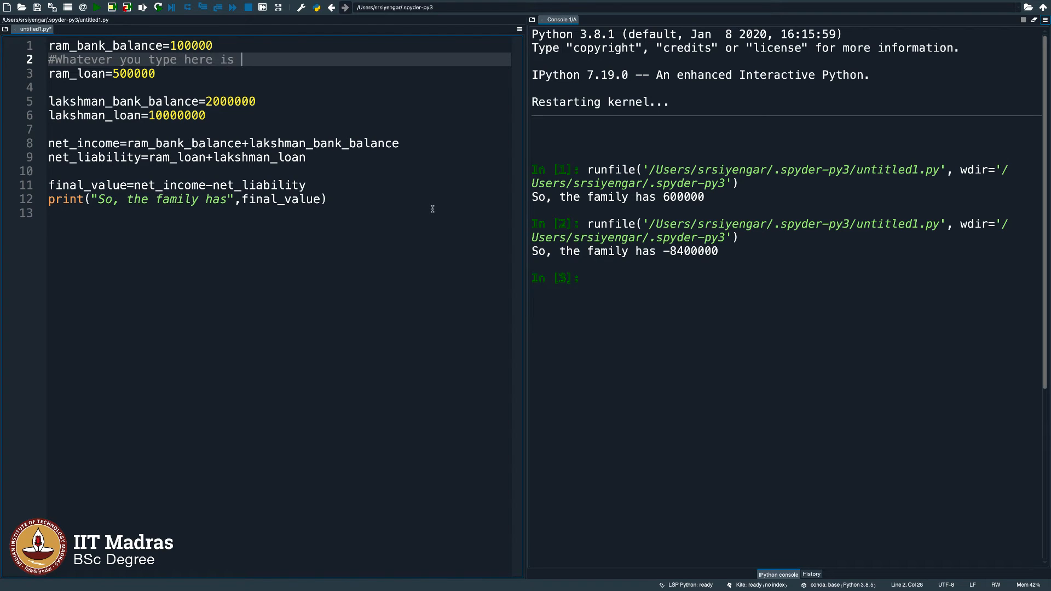
text(to be ignored)
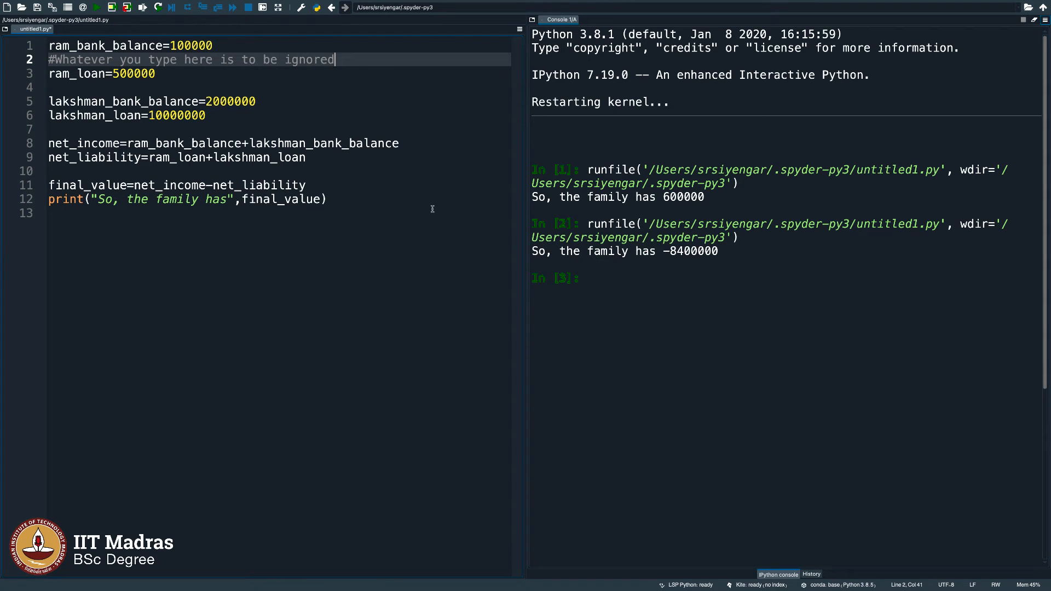
text(by the computer)
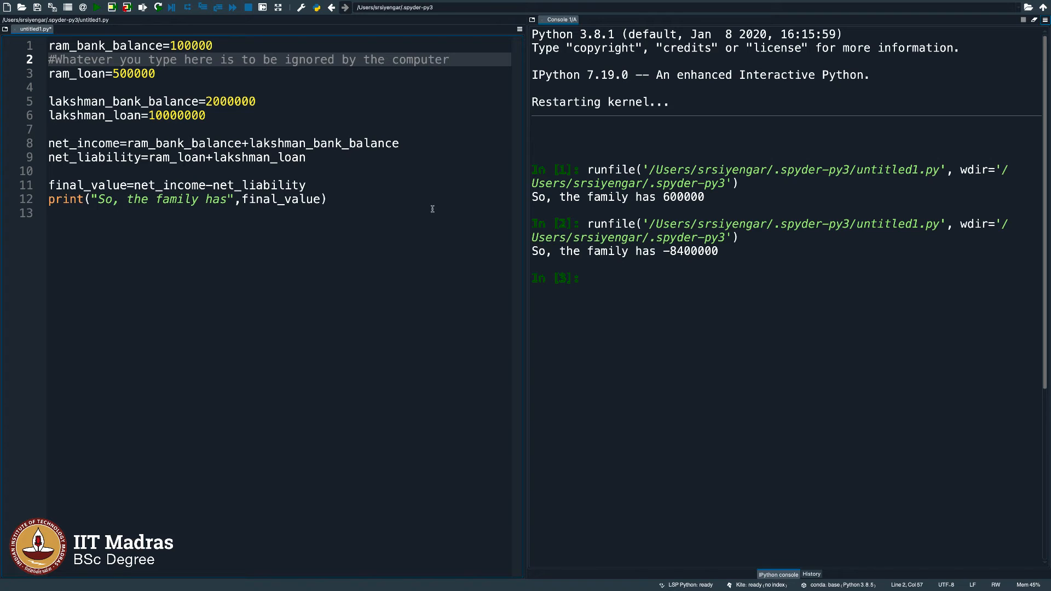
click(96, 6)
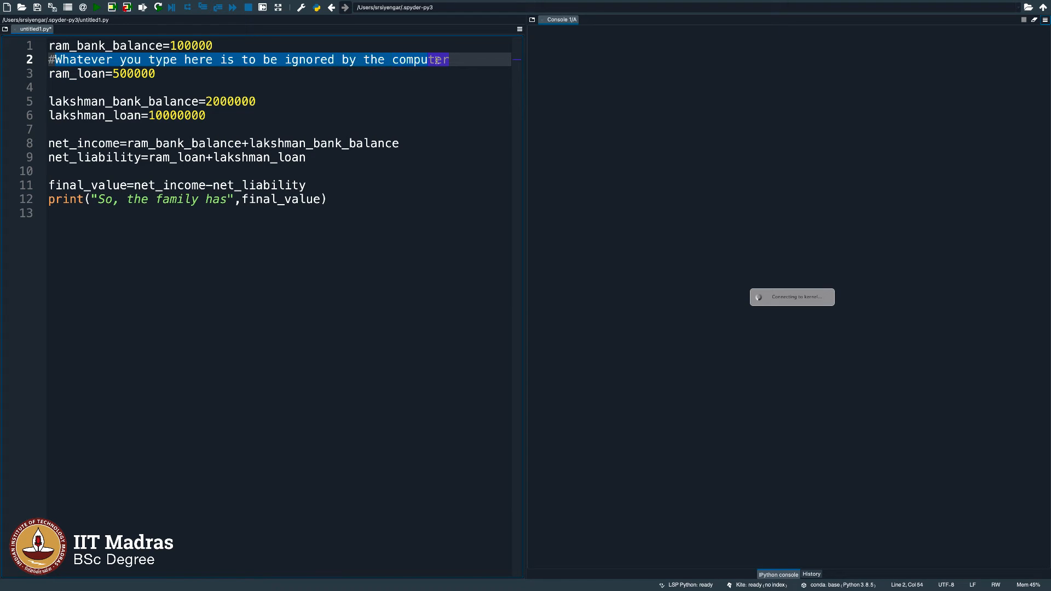
key(Delete)
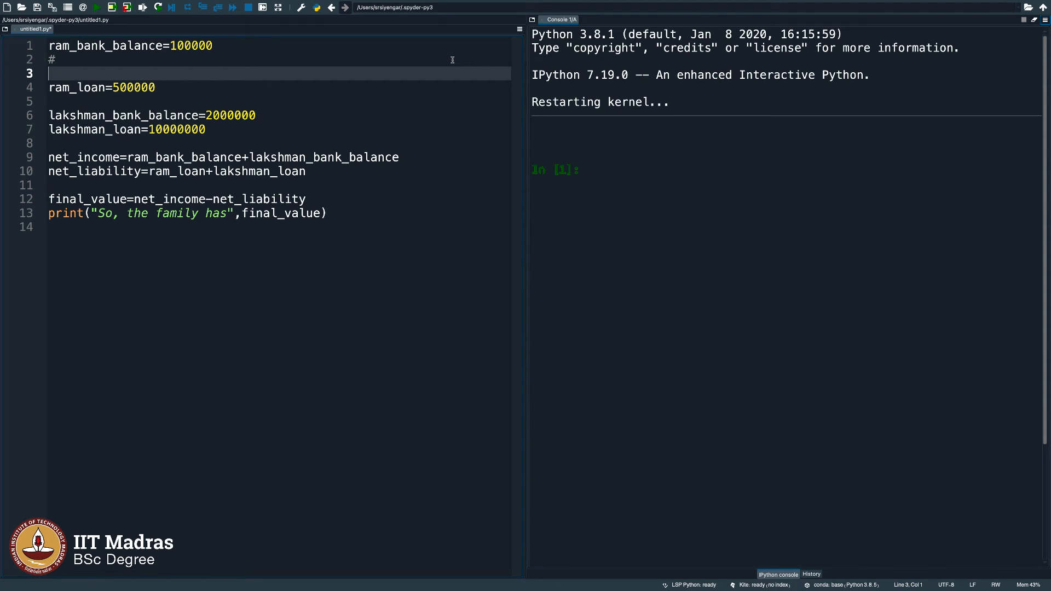
click(57, 60)
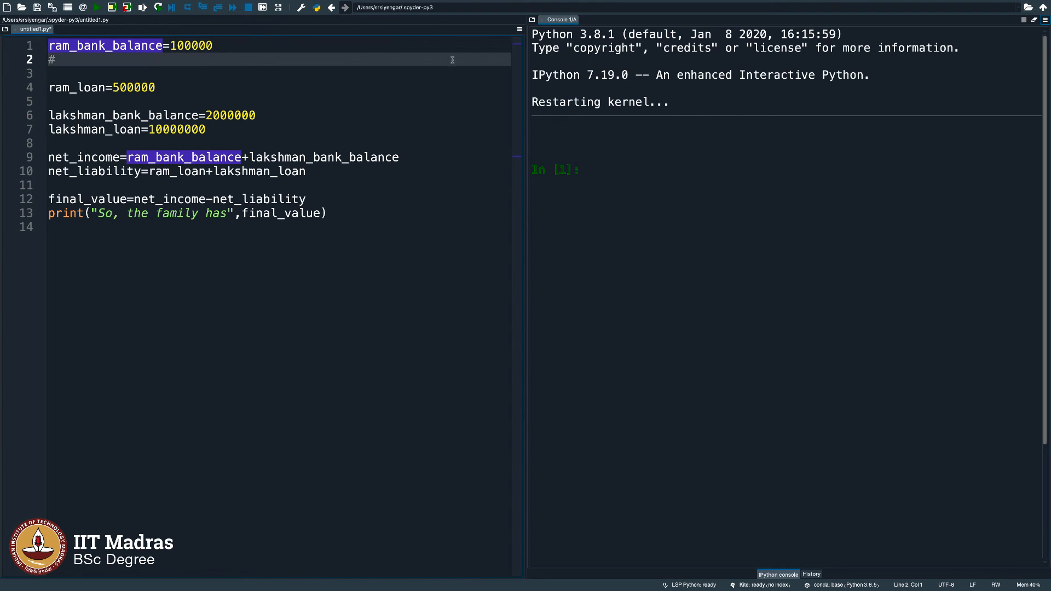
Comment under ram_bank_balance that it is Ram's bank balance and positive.
text(ra)
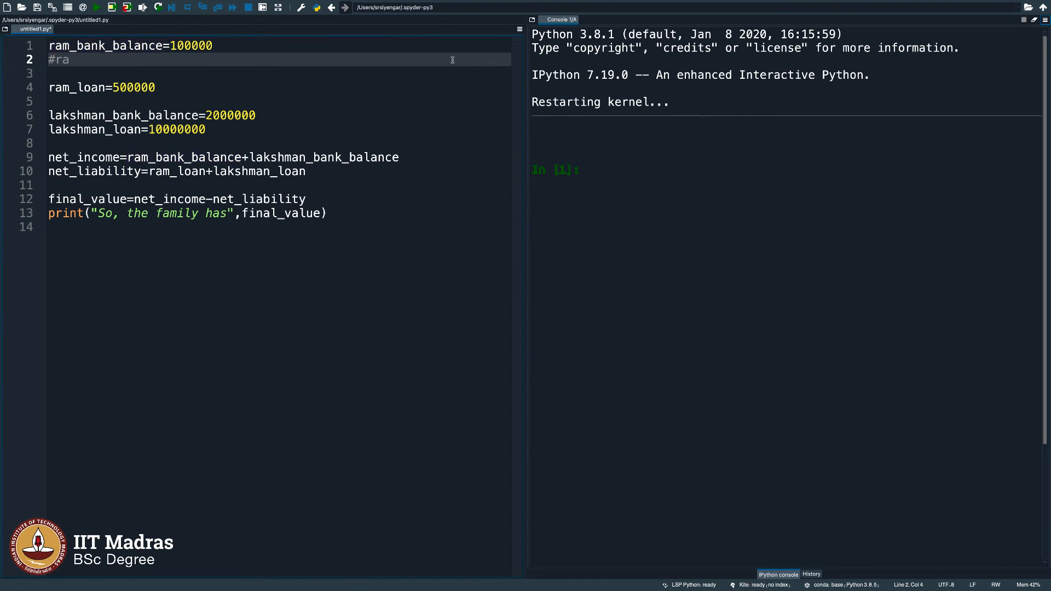
text(m)
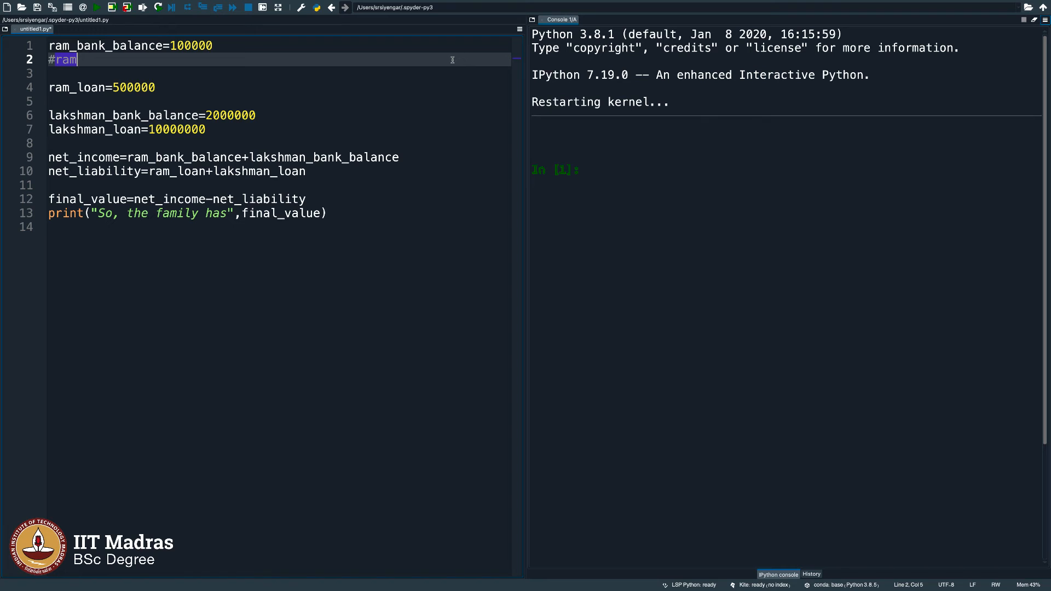
text('s bank balance, note)
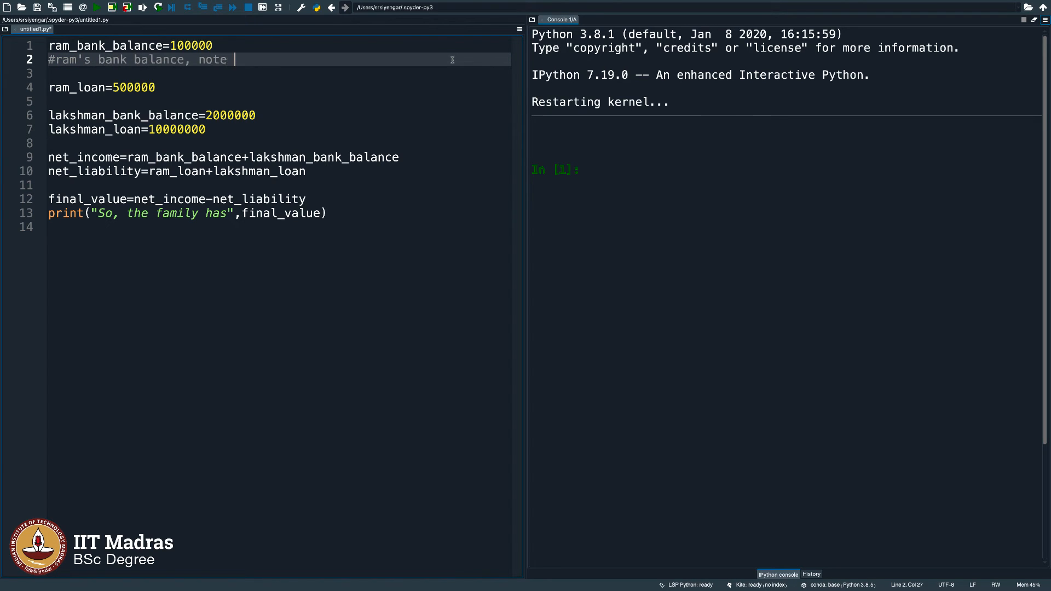
text(that this is posi)
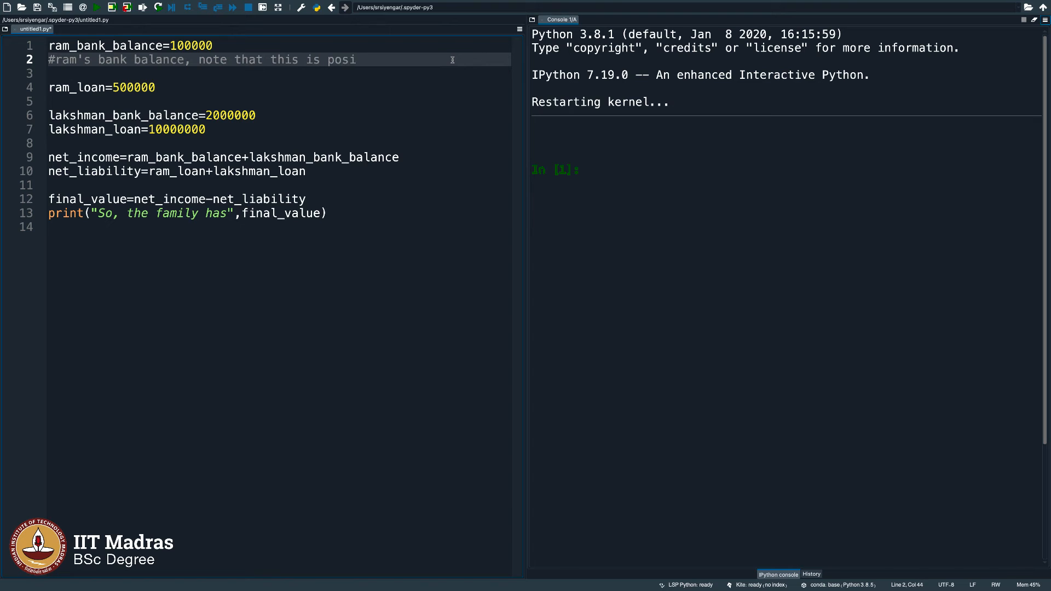
text(tive)
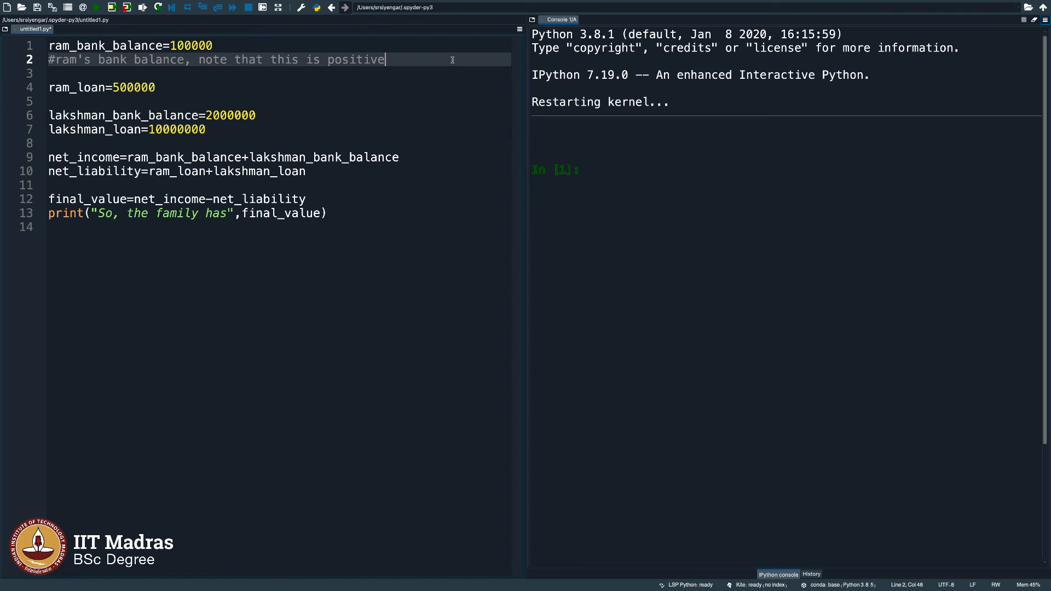
Comment under ram_loan that it is Ram's loan to be returned, hence negative.
text(#r)
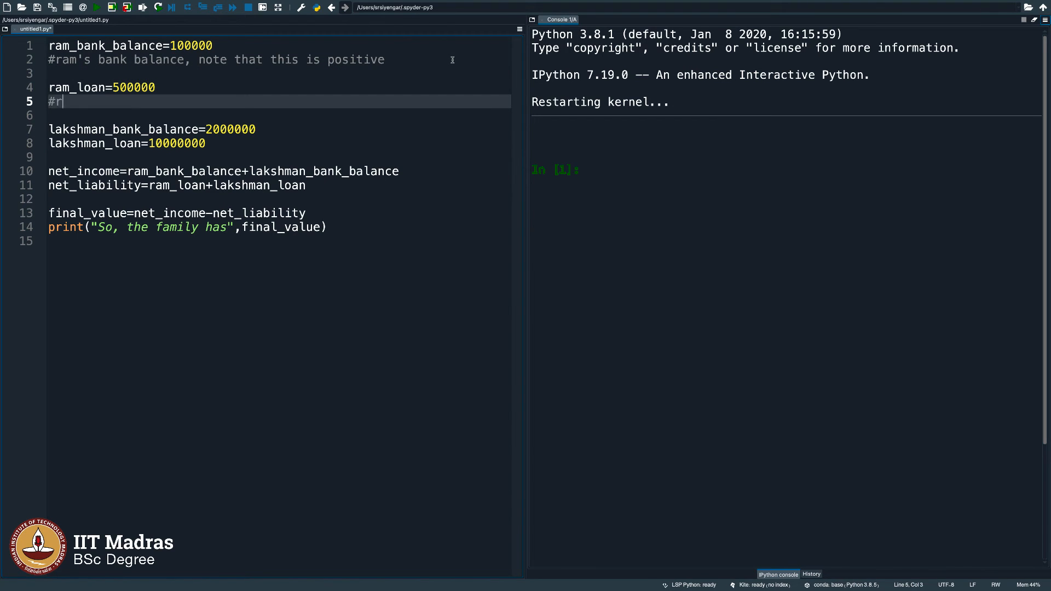
text(am's loa)
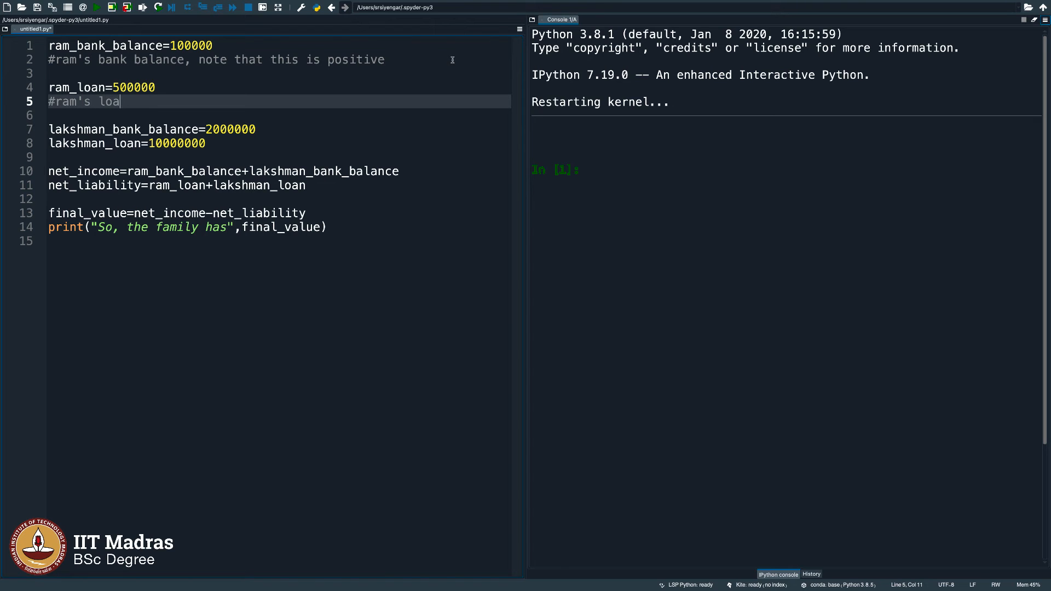
text(n, this is his)
click(272, 115)
text(#)
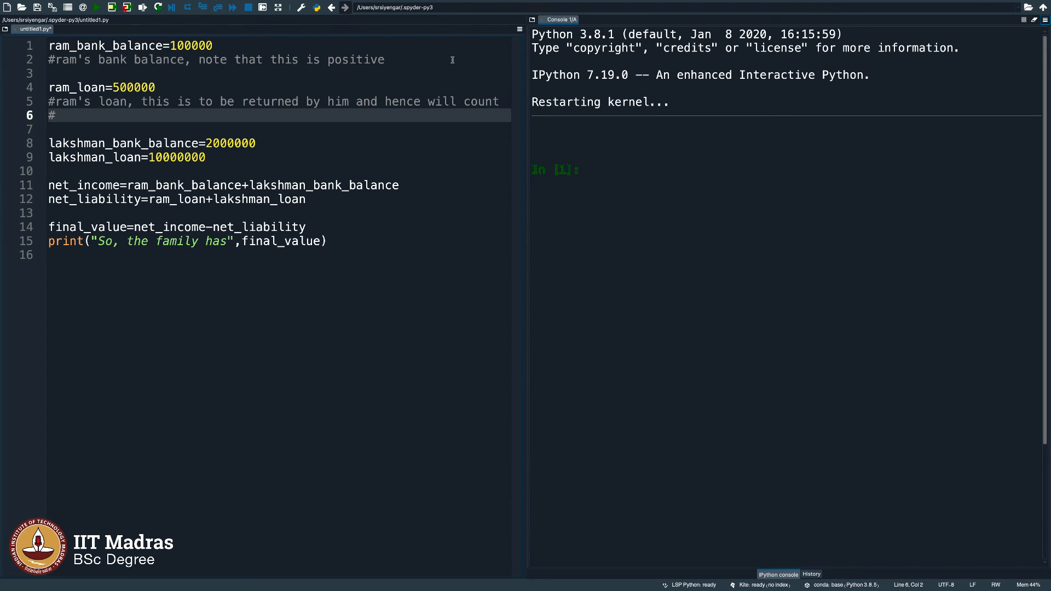
text(a)
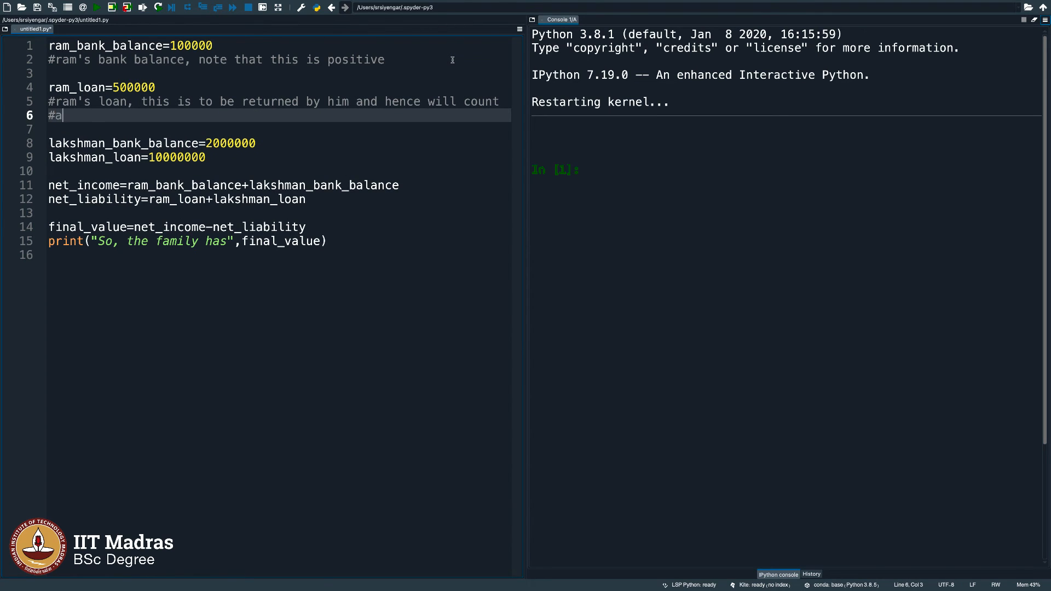
text(s negative)
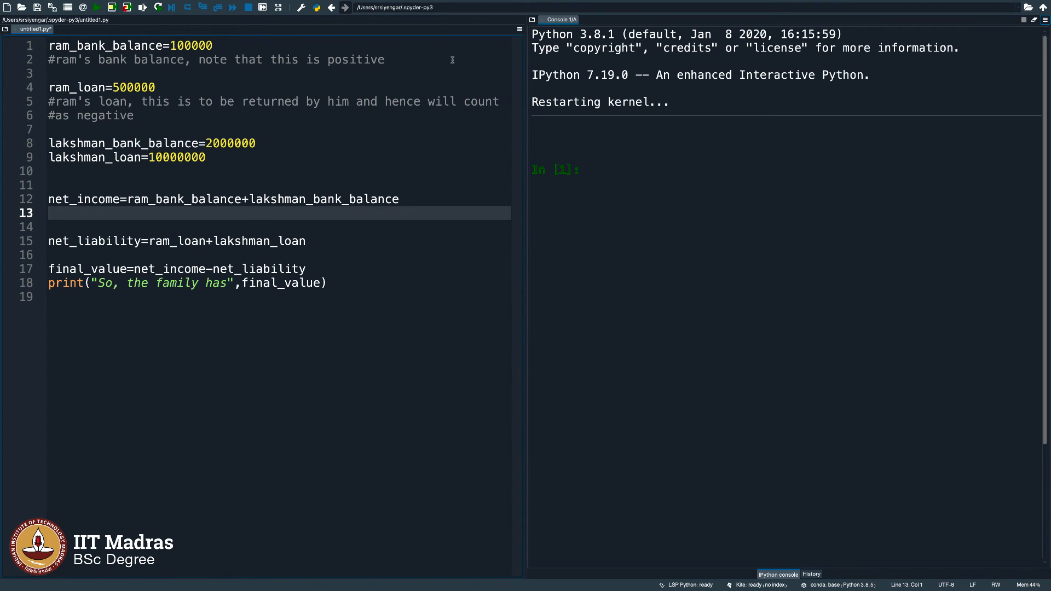
Comment that net_income is the total bank balance of the two brothers.
text(#)
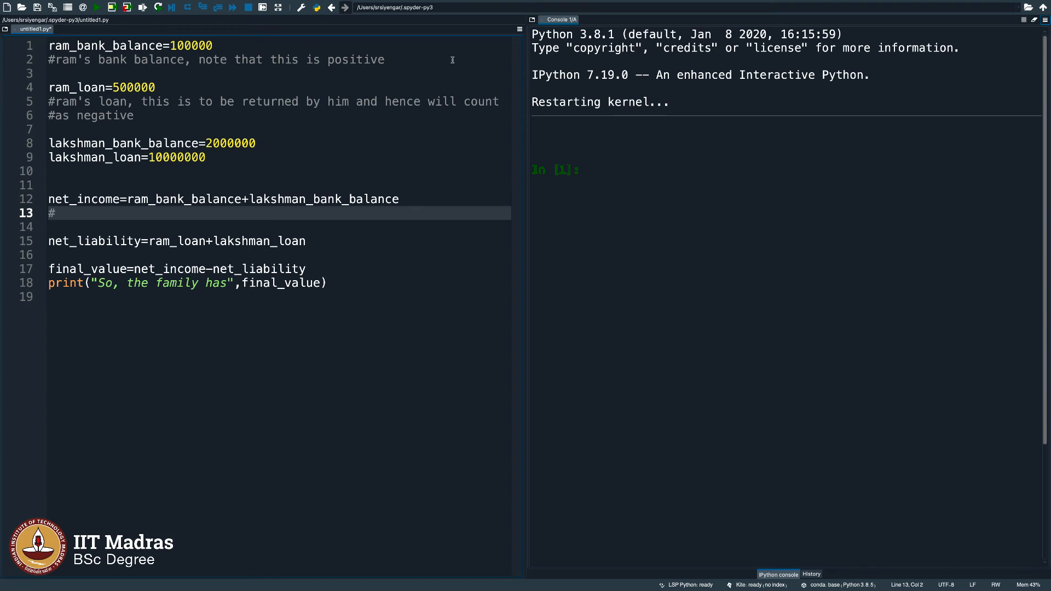
text(net_income si the total)
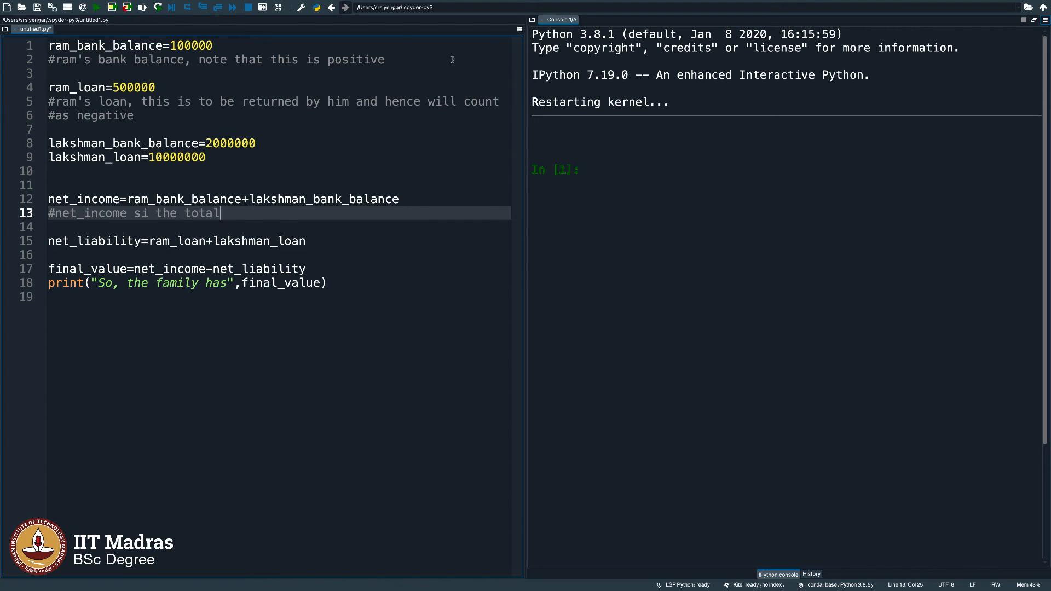
key(Backspace)
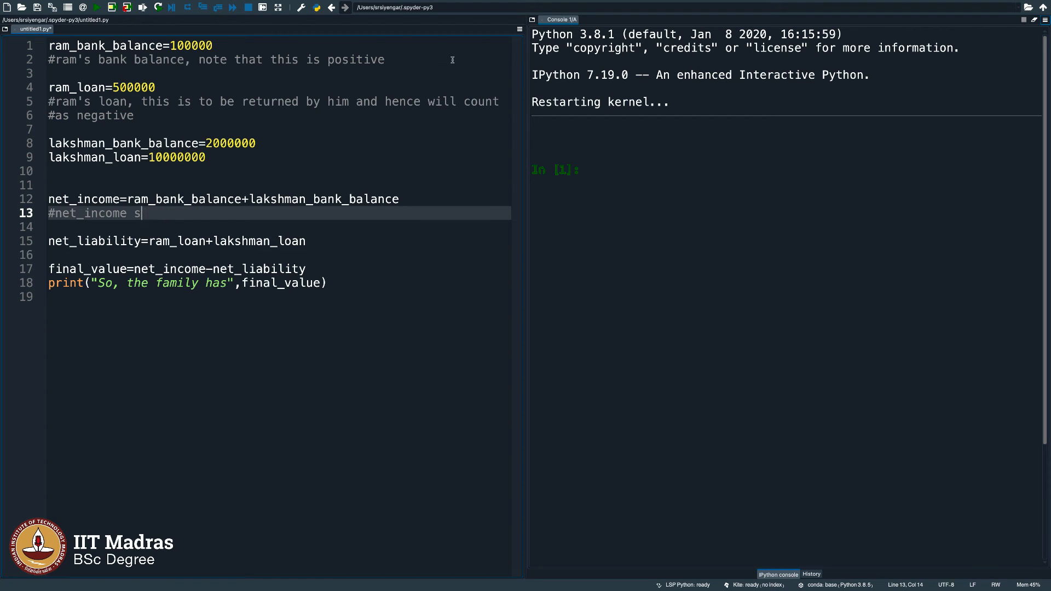
text(is the to)
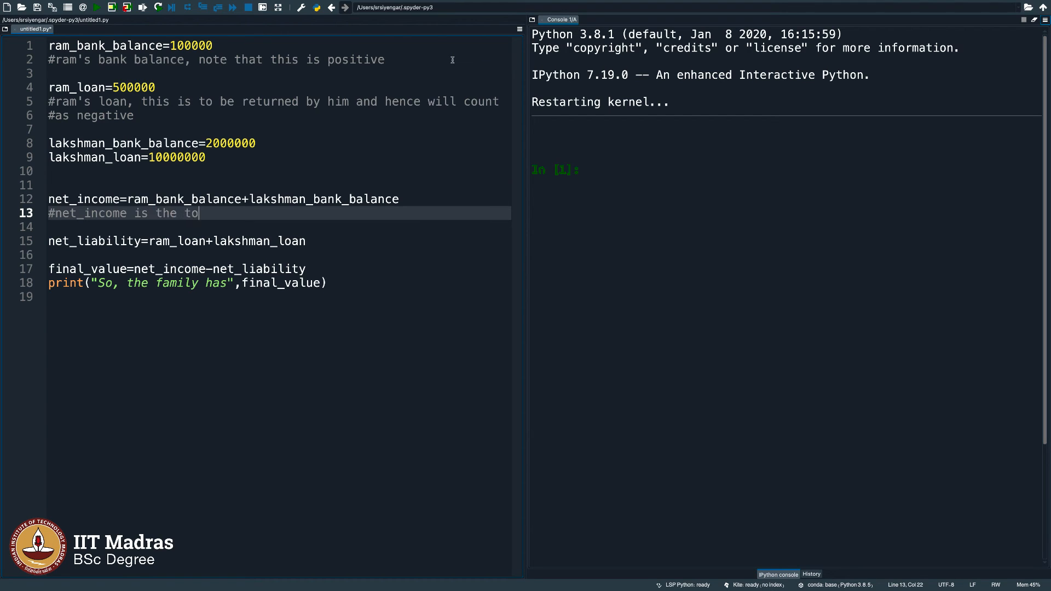
text(tal bank balance)
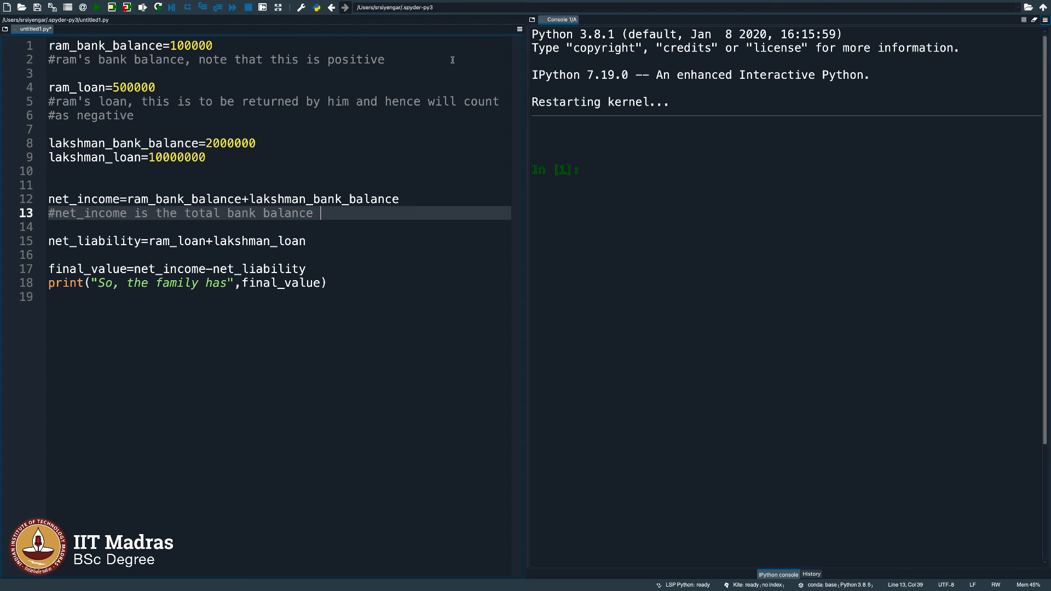
text(of the two brothers.)
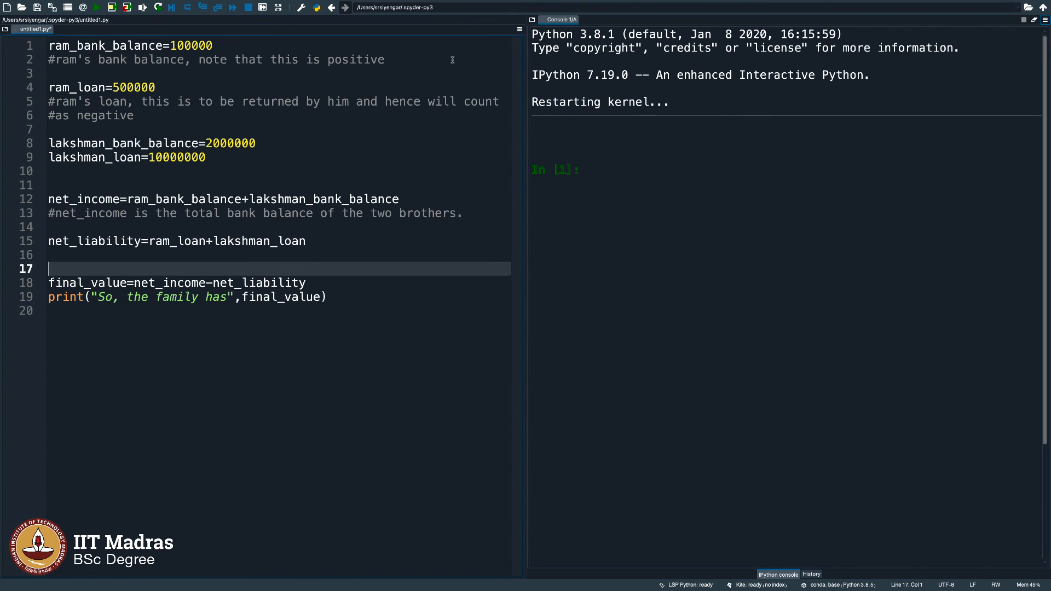
Comment that net_liability is the total loan of the two brothers.
text(#net)
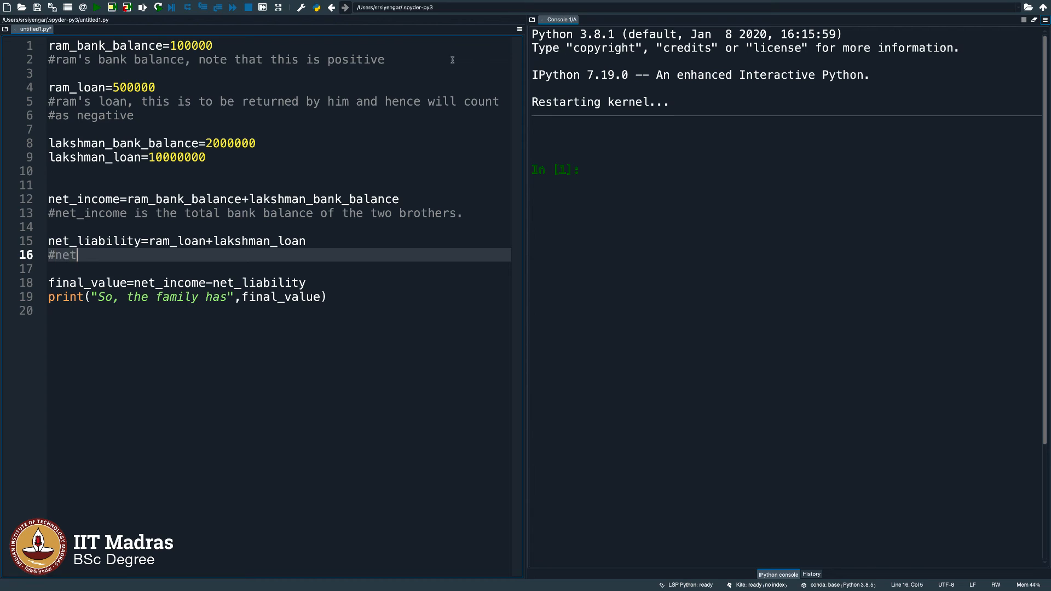
text(_liability is)
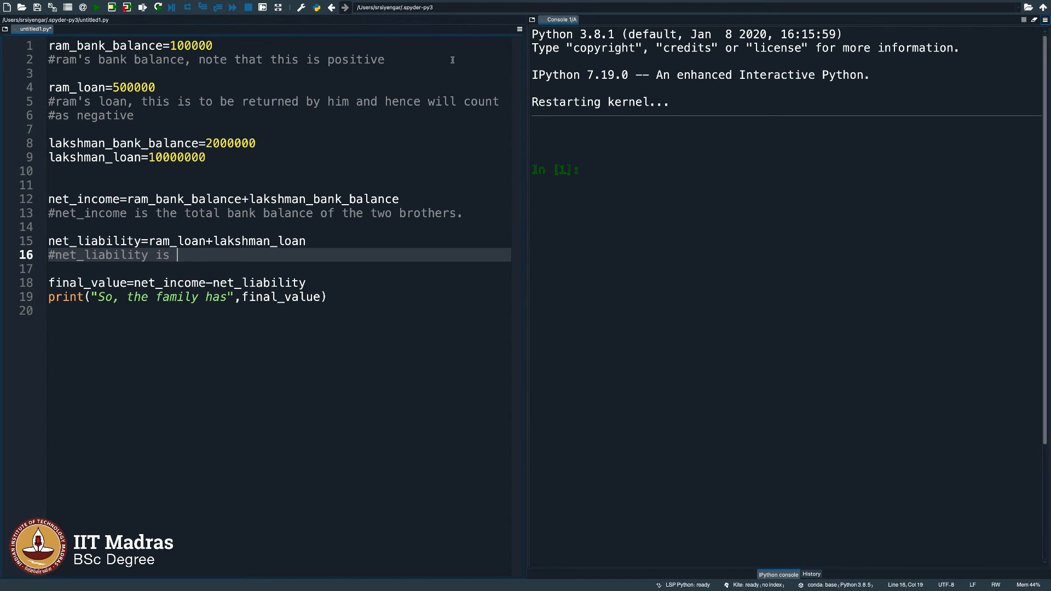
text(the total loan of the)
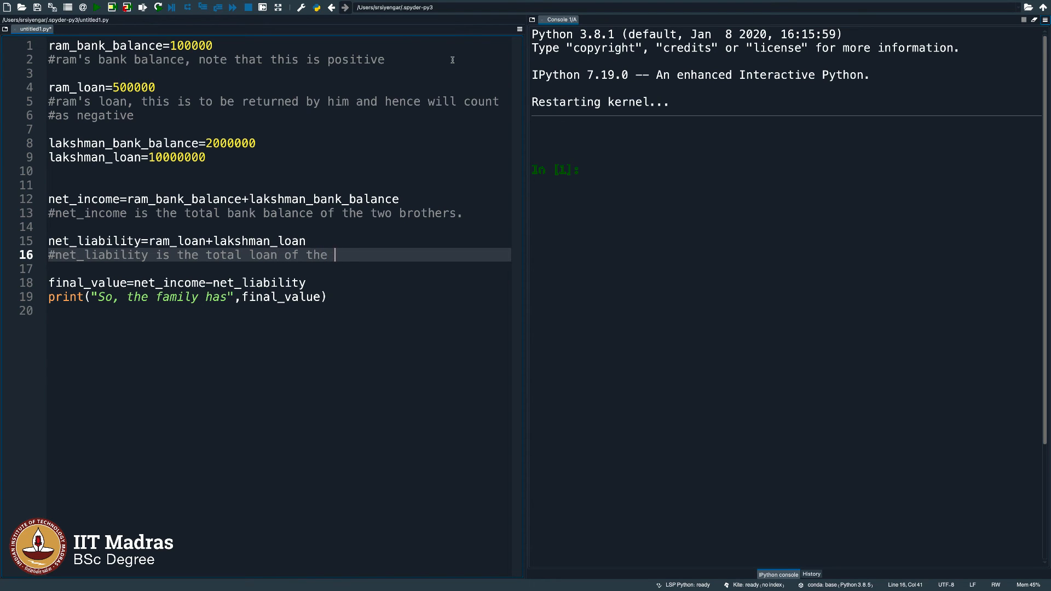
text(brothers.)
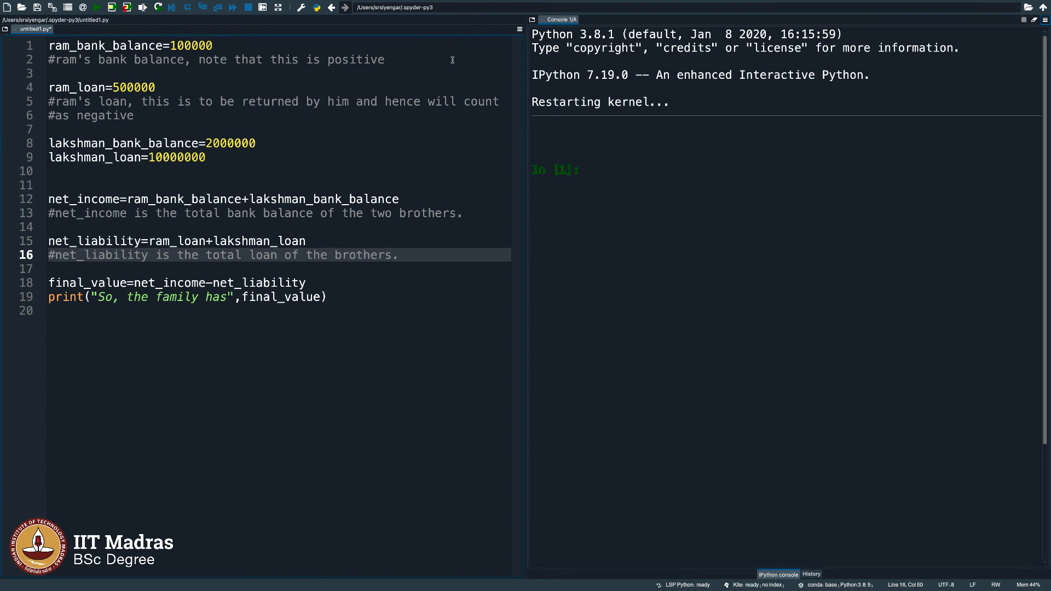
click(202, 297)
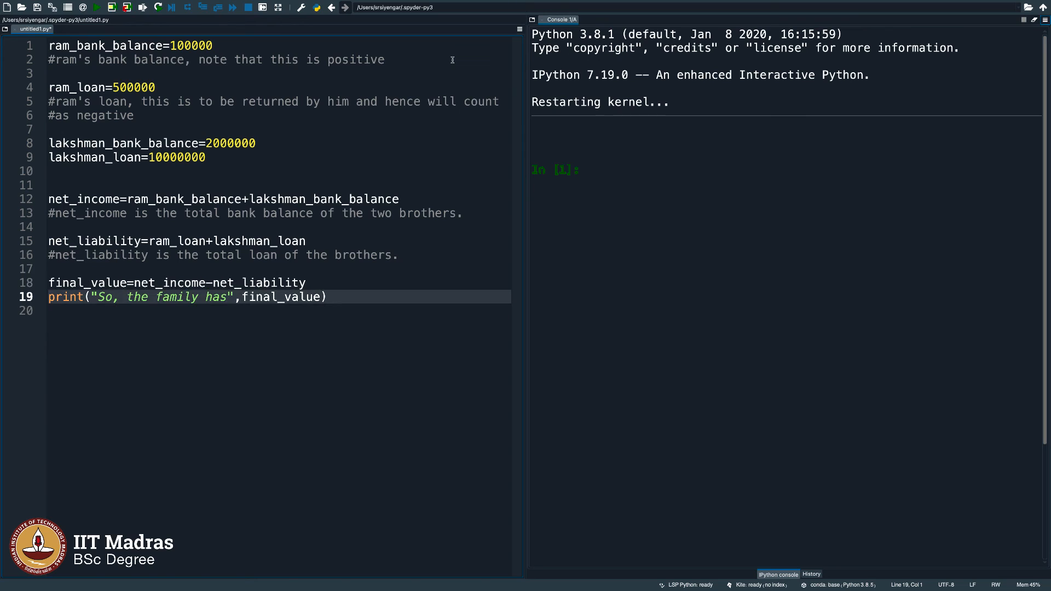
Comment that final_value is the family's final money (could be +ve or -ve).
text(#final)
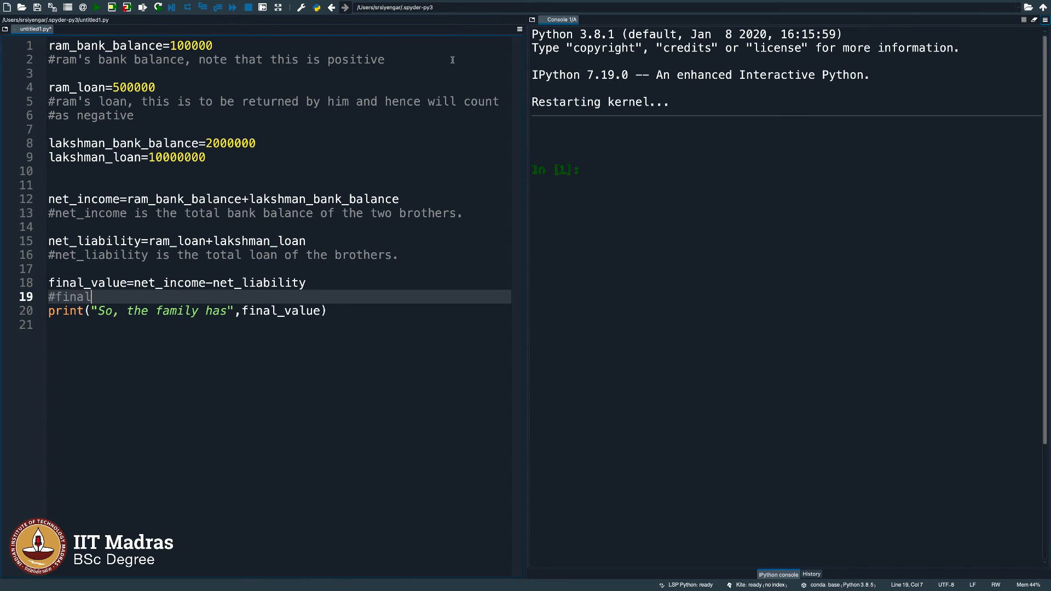
text(_value is the fami)
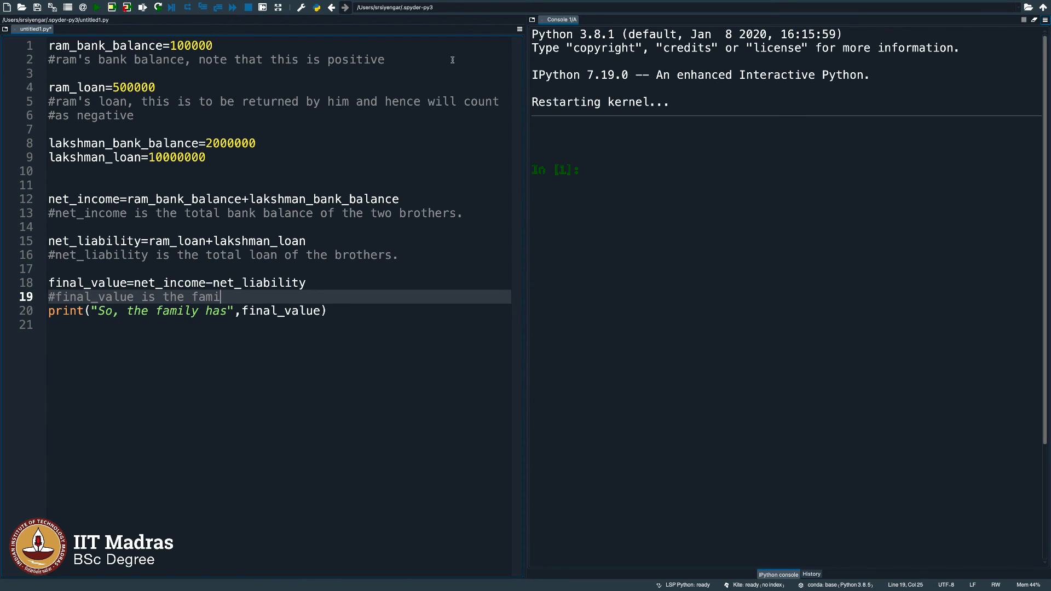
text(ly's final)
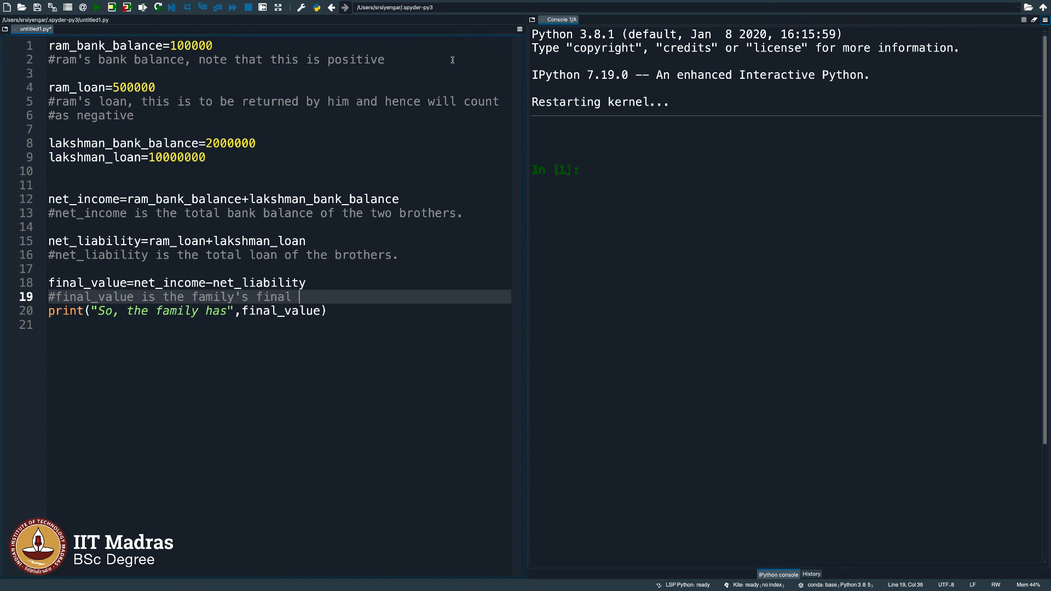
text(money)
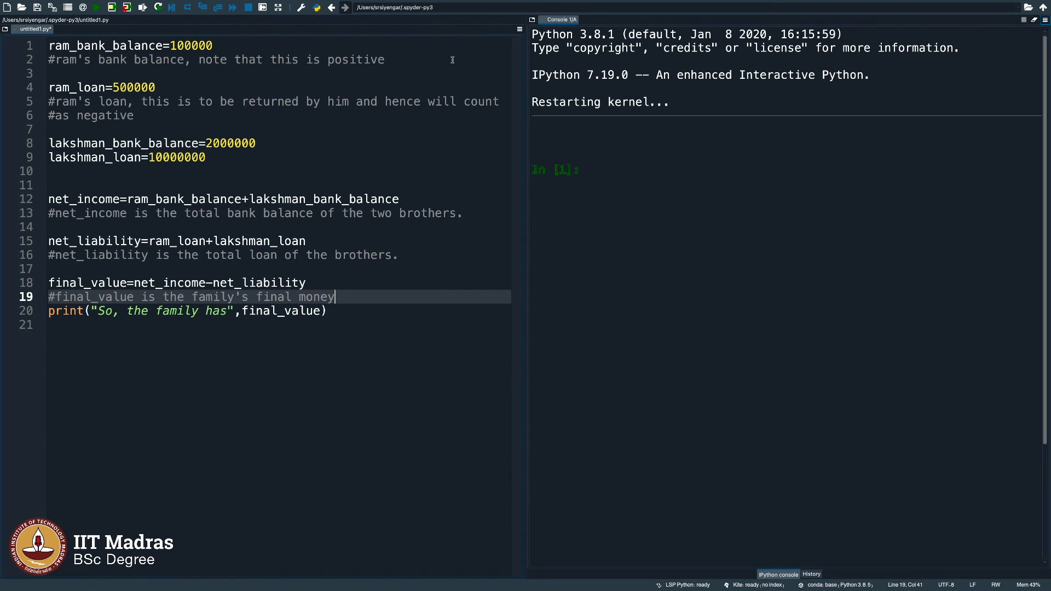
text((could be)
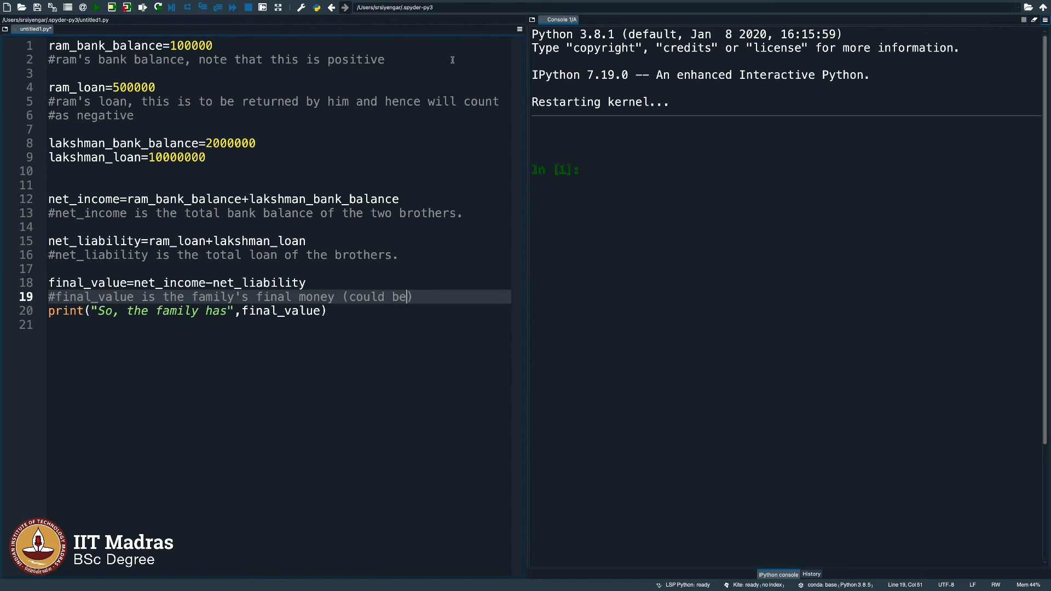
text(+ve or -ve)
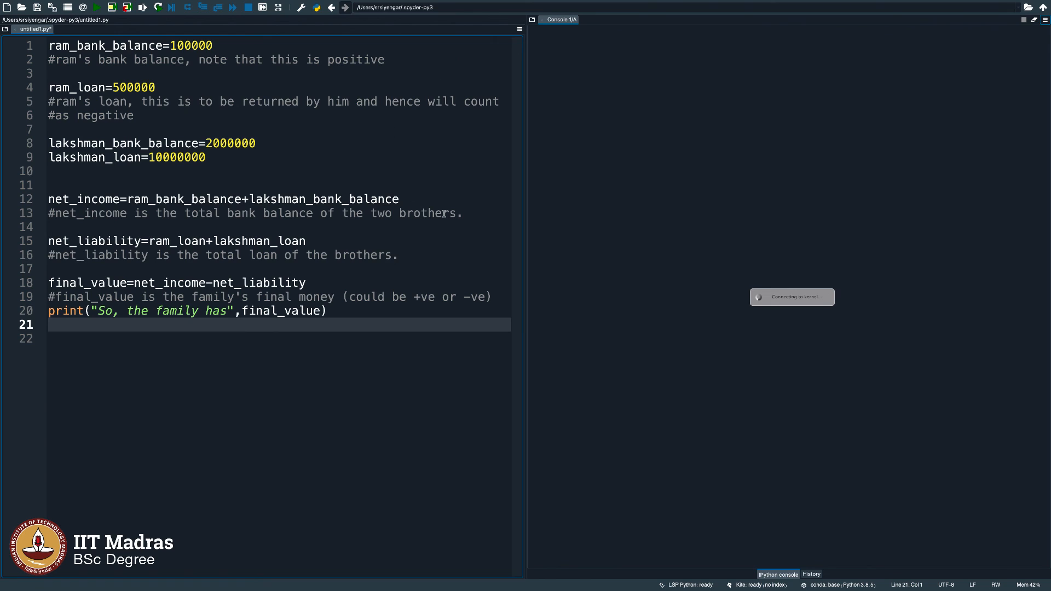
click(329, 310)
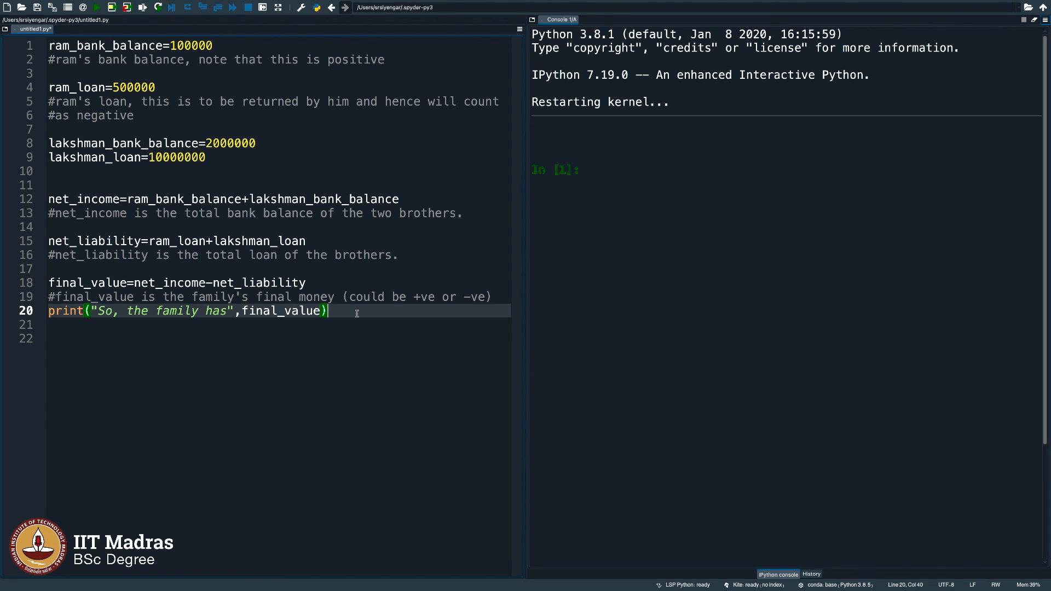
click(328, 296)
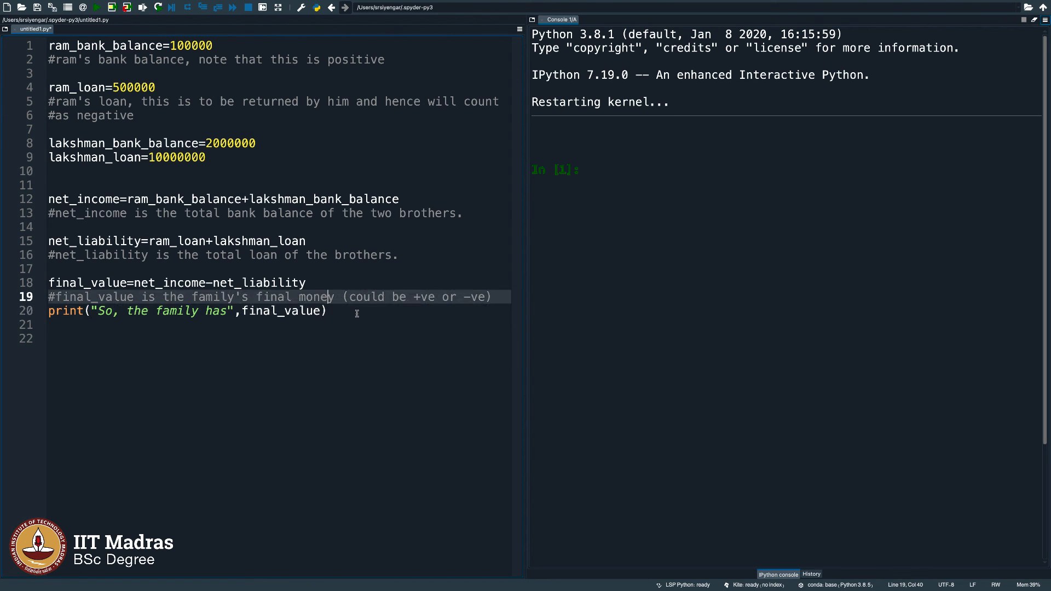
click(174, 240)
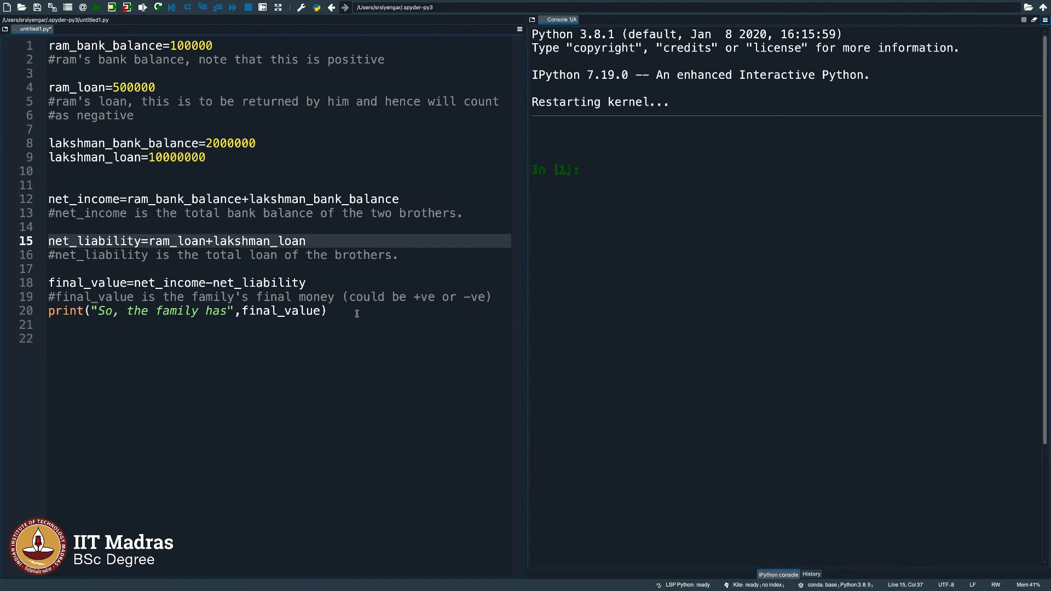